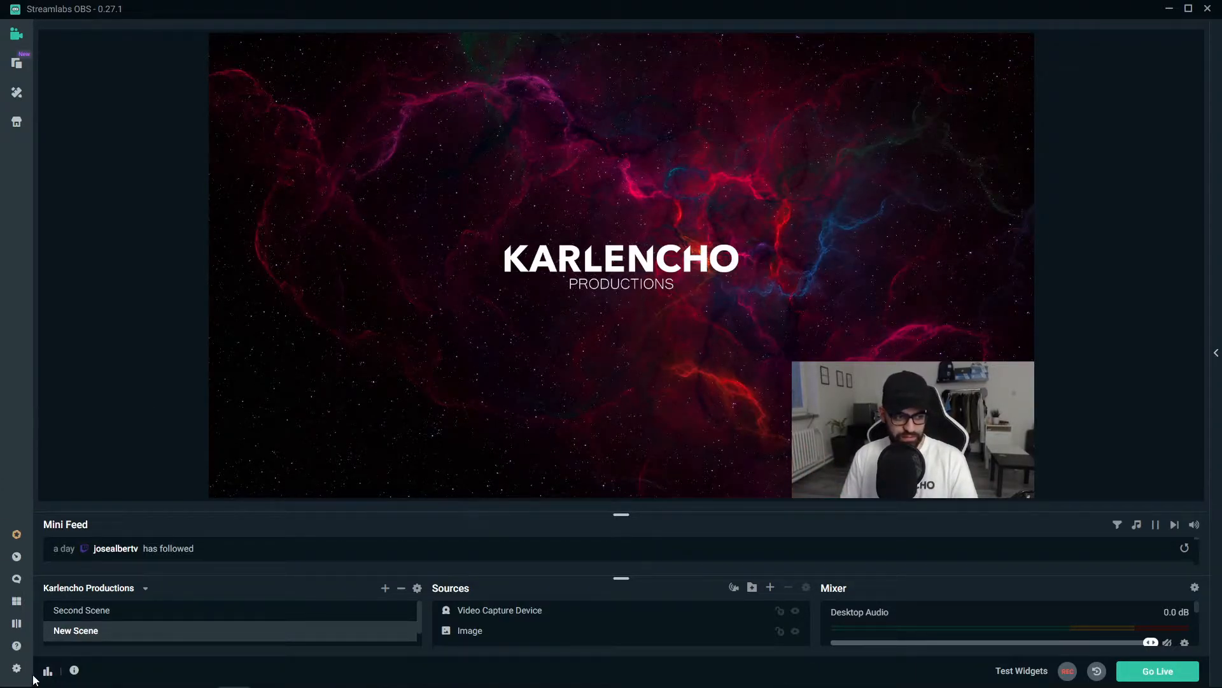
- Use Advanced output mode with the replay buffer enabled and a 30-second maximum replay time
click(14, 667)
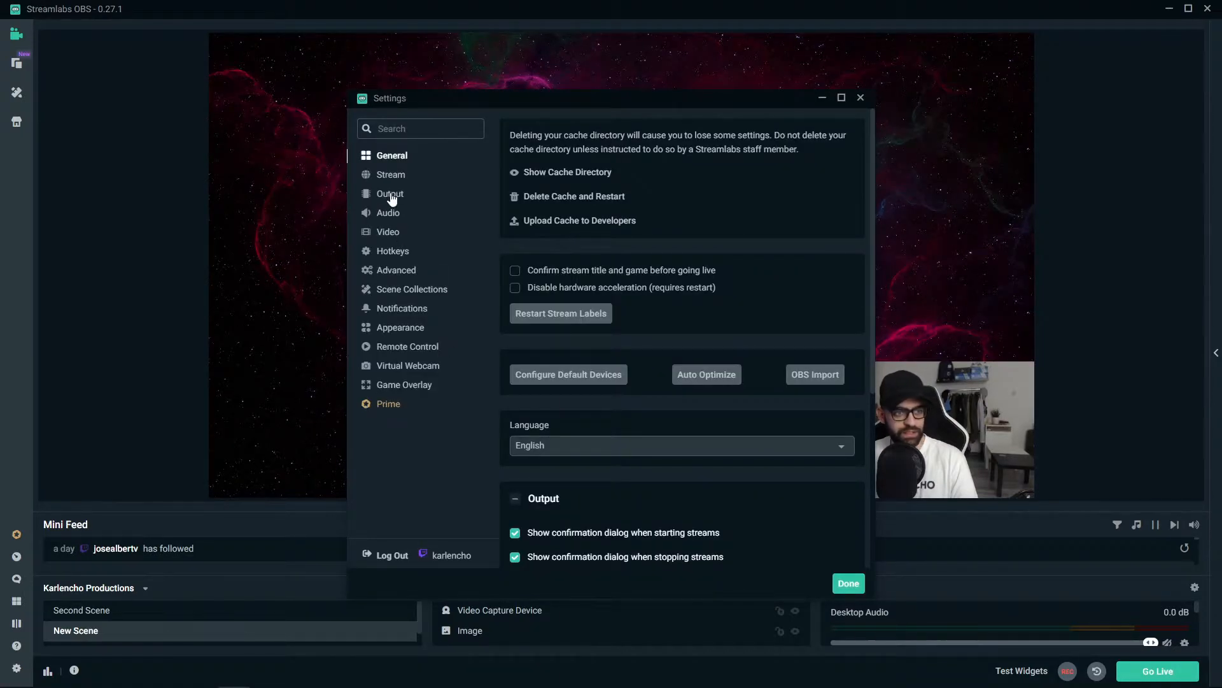
click(390, 193)
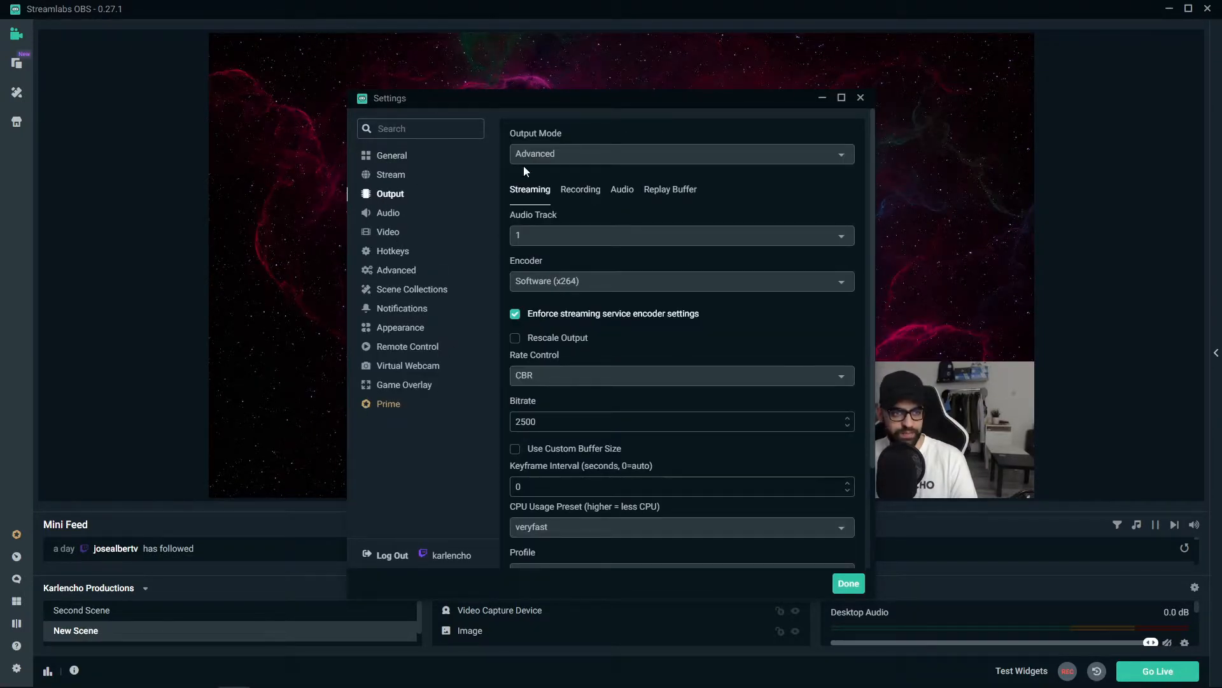
mouse_move(550, 172)
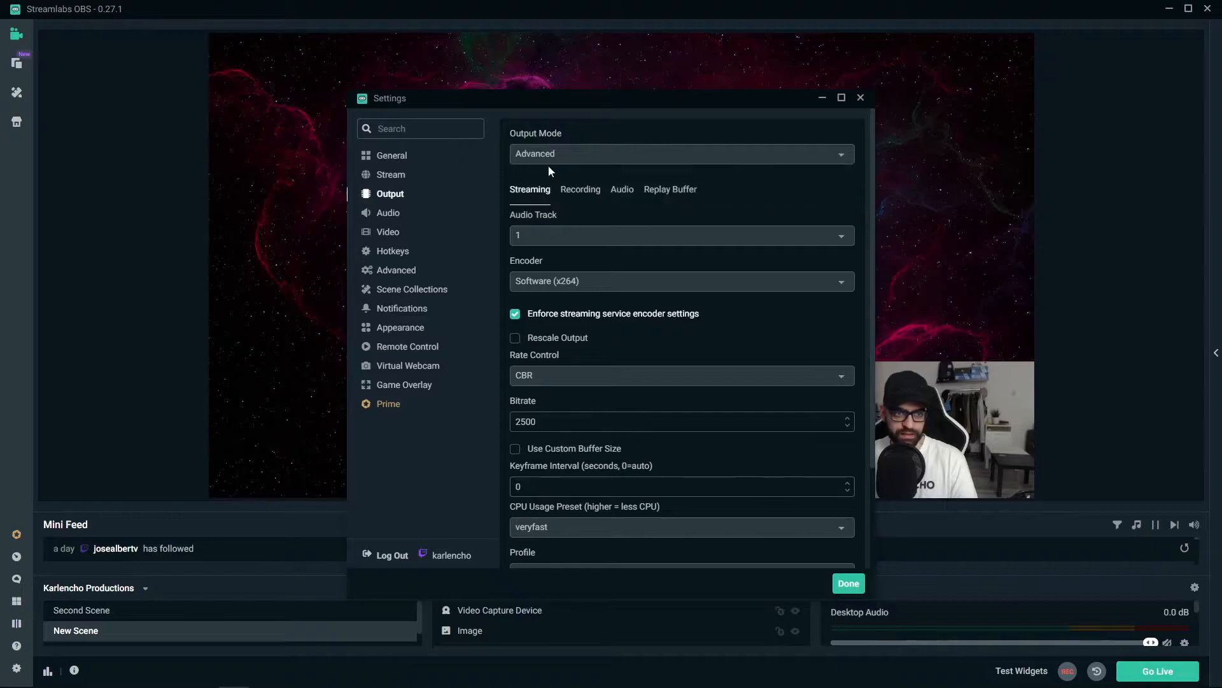
click(682, 153)
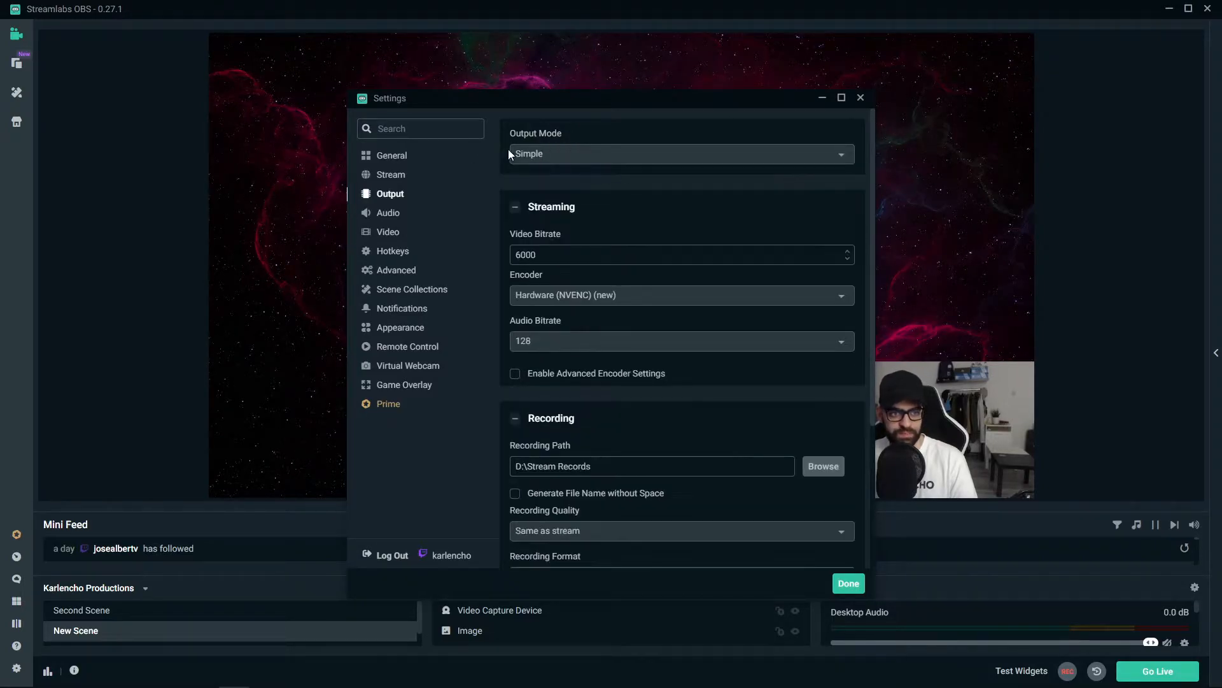
scroll(down, 3)
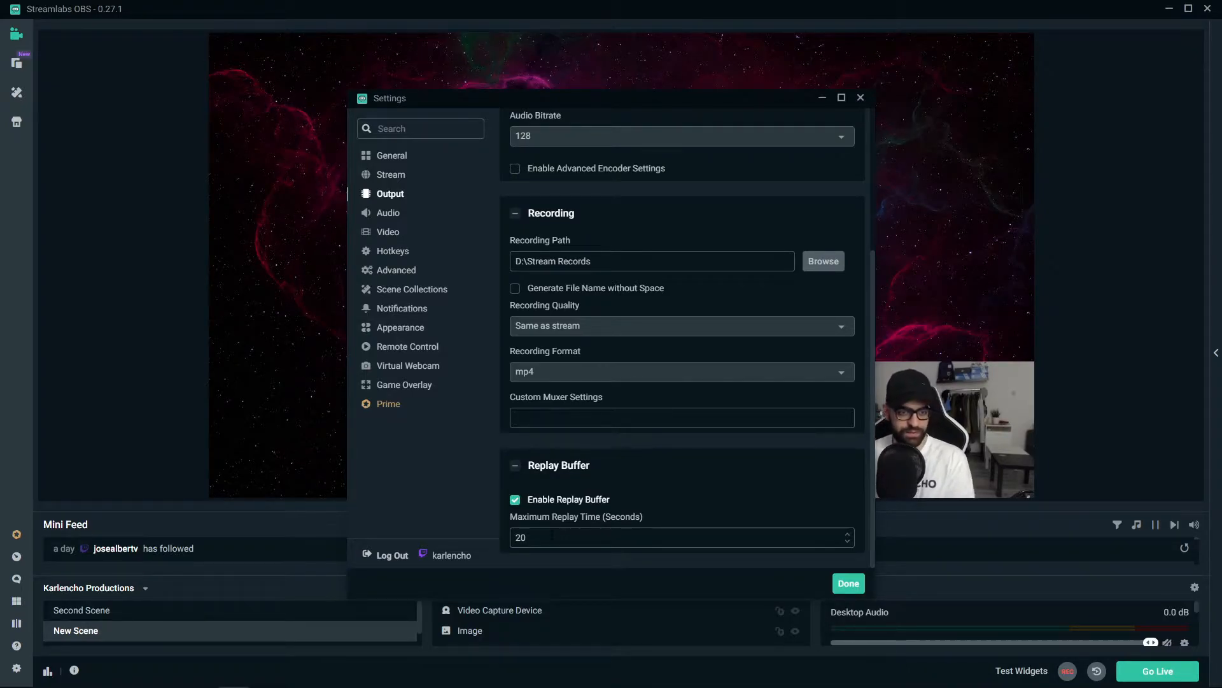
text(3)
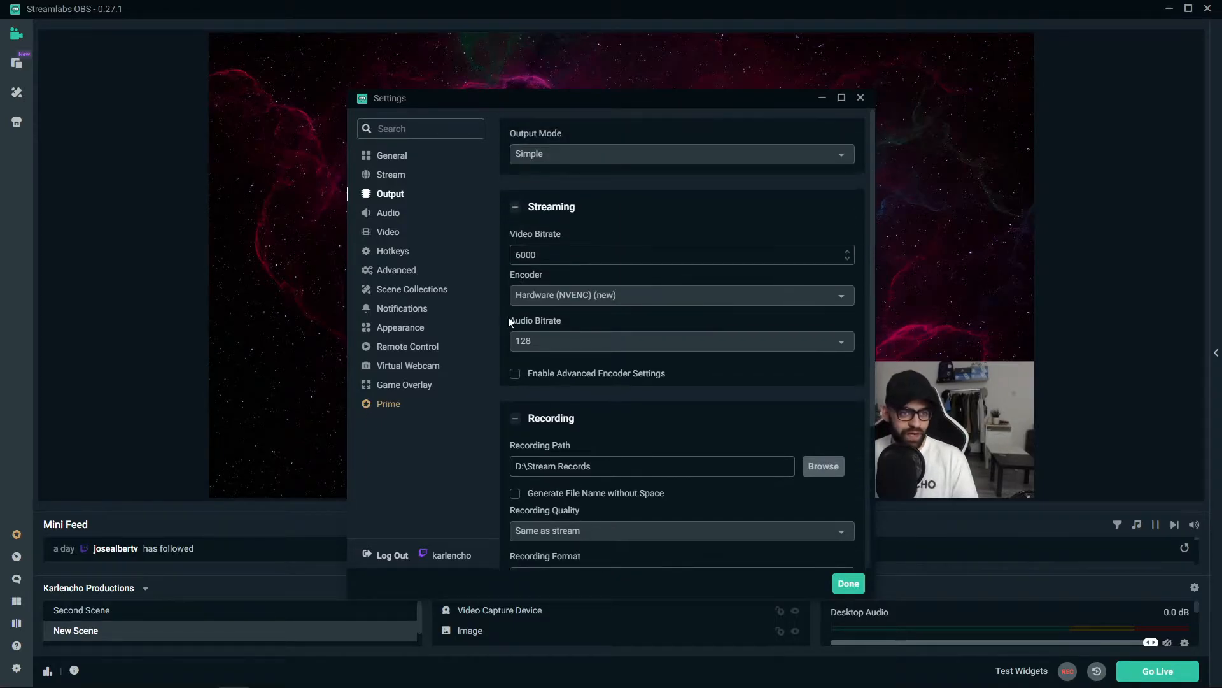
click(681, 153)
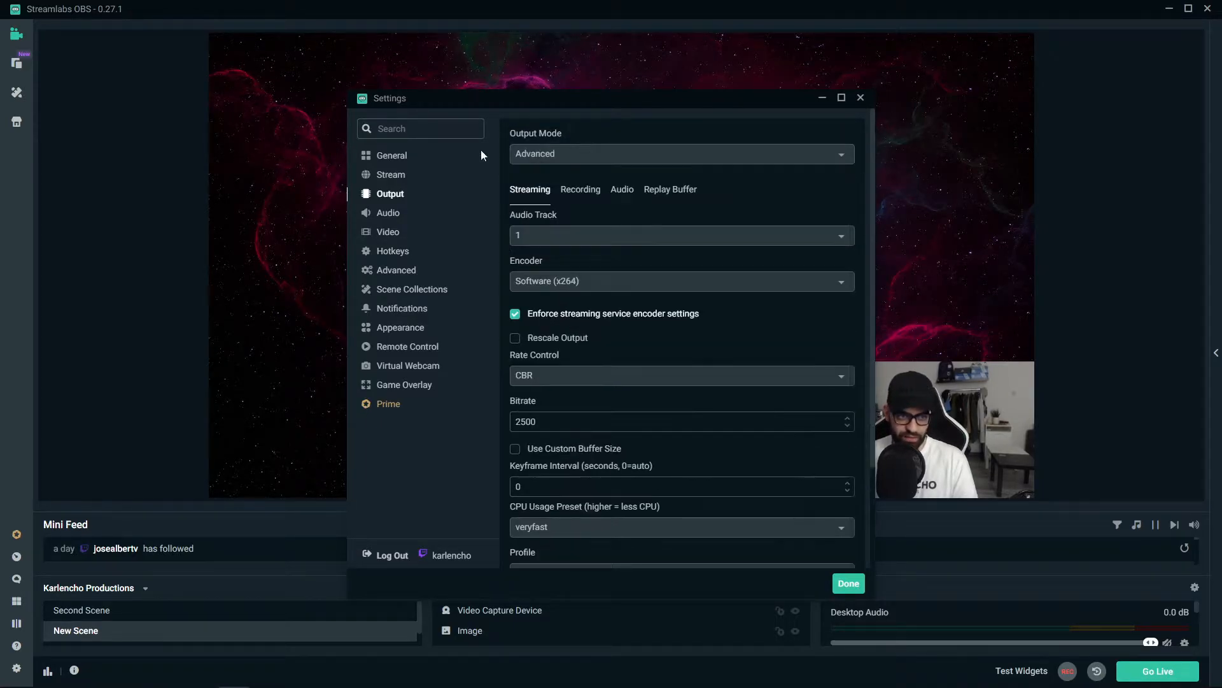
click(670, 189)
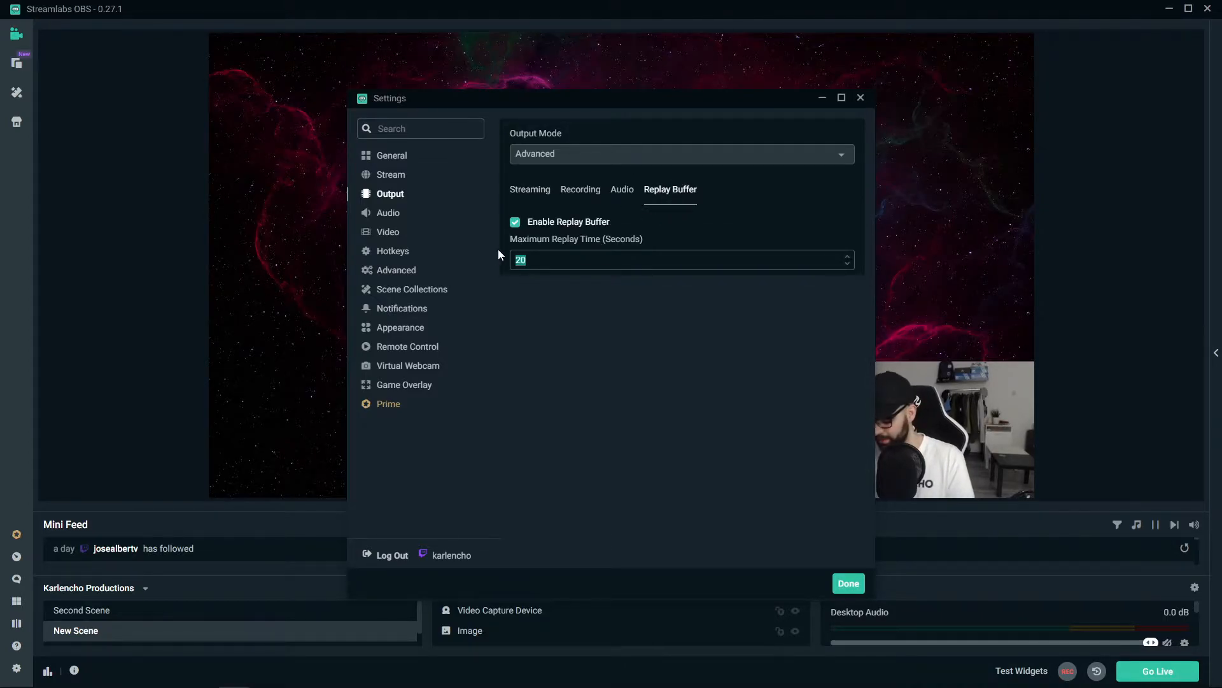
text(30)
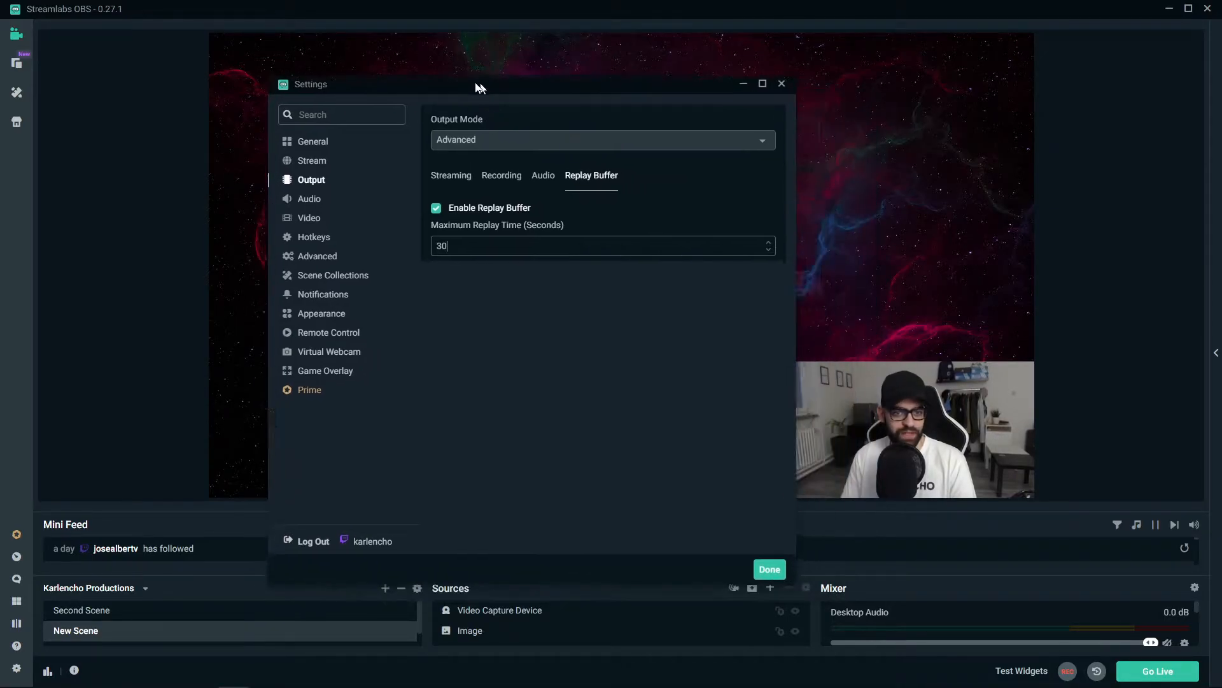
- Turn on 'Automatically start replay buffer when streaming' in General settings and close Settings
click(312, 142)
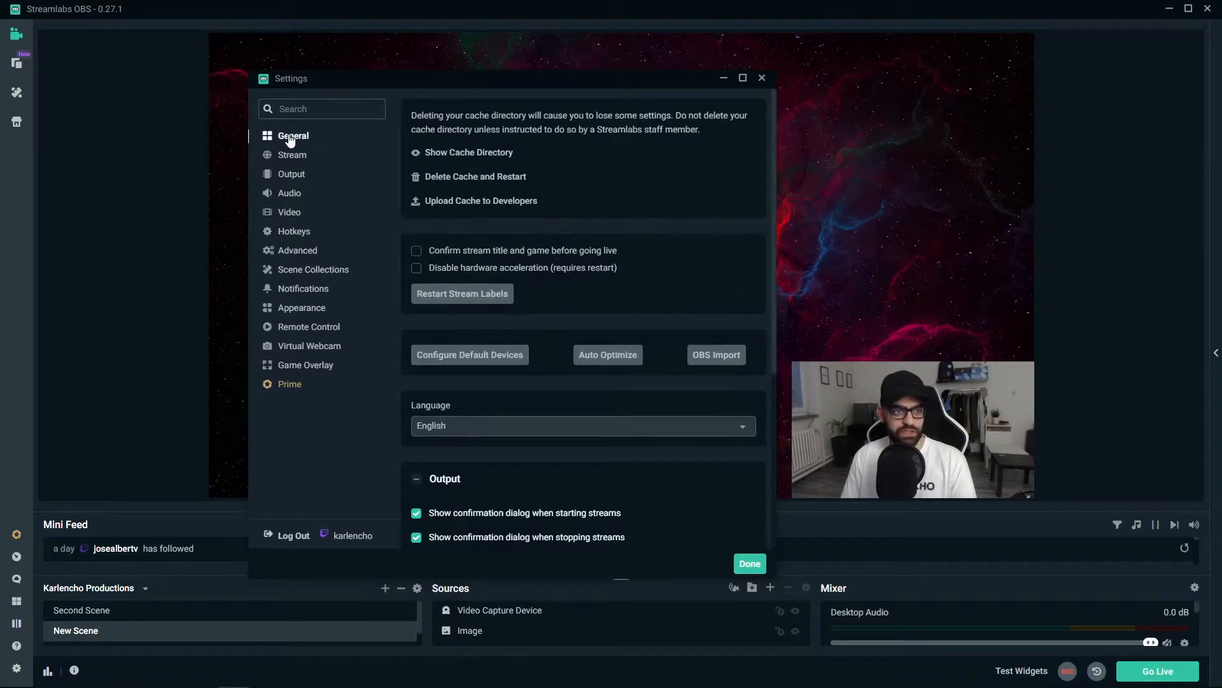
scroll(down, 3)
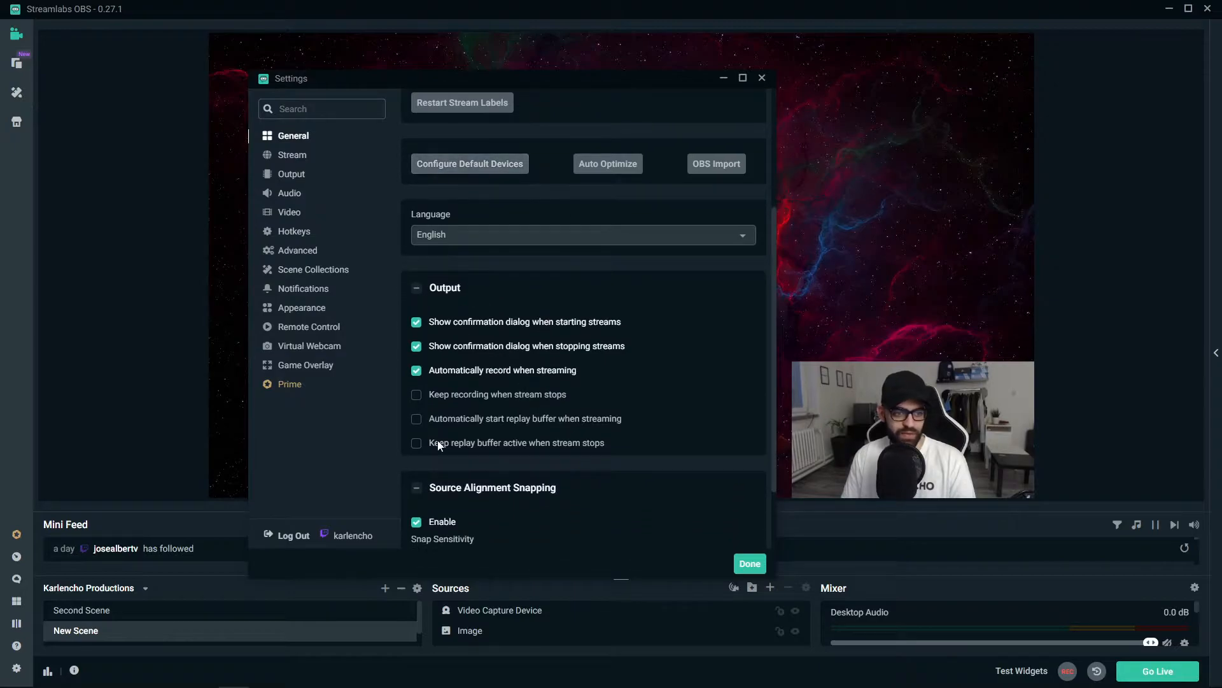
mouse_move(525, 424)
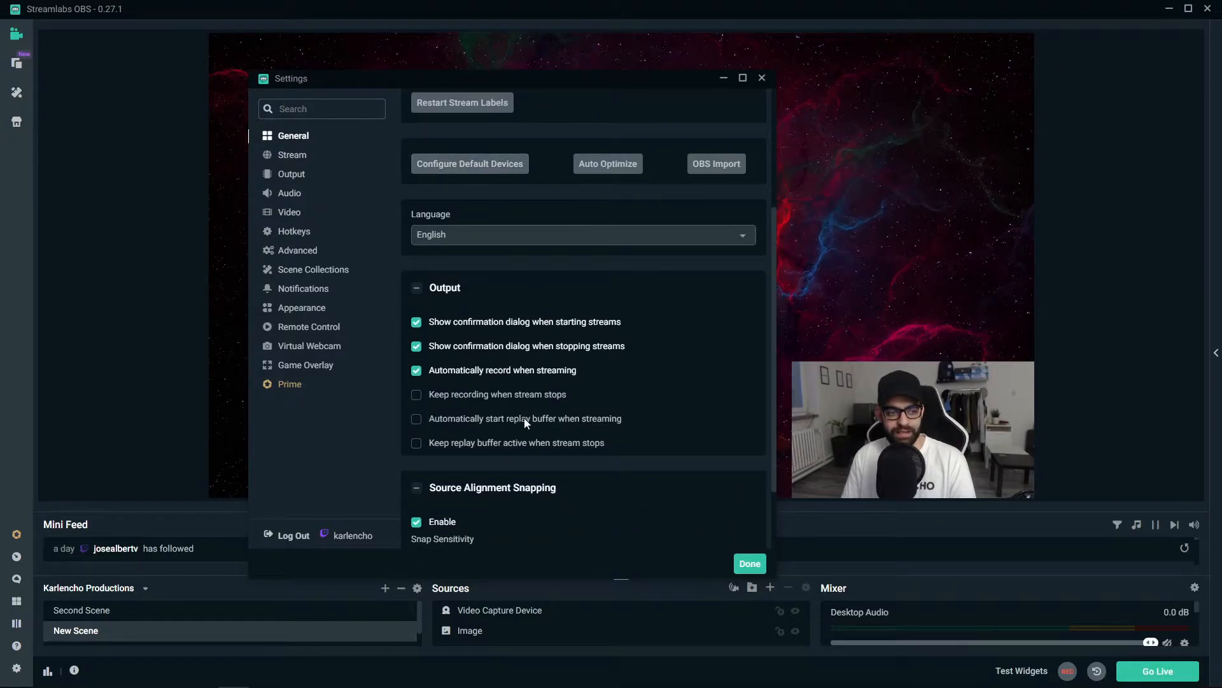
mouse_move(412, 421)
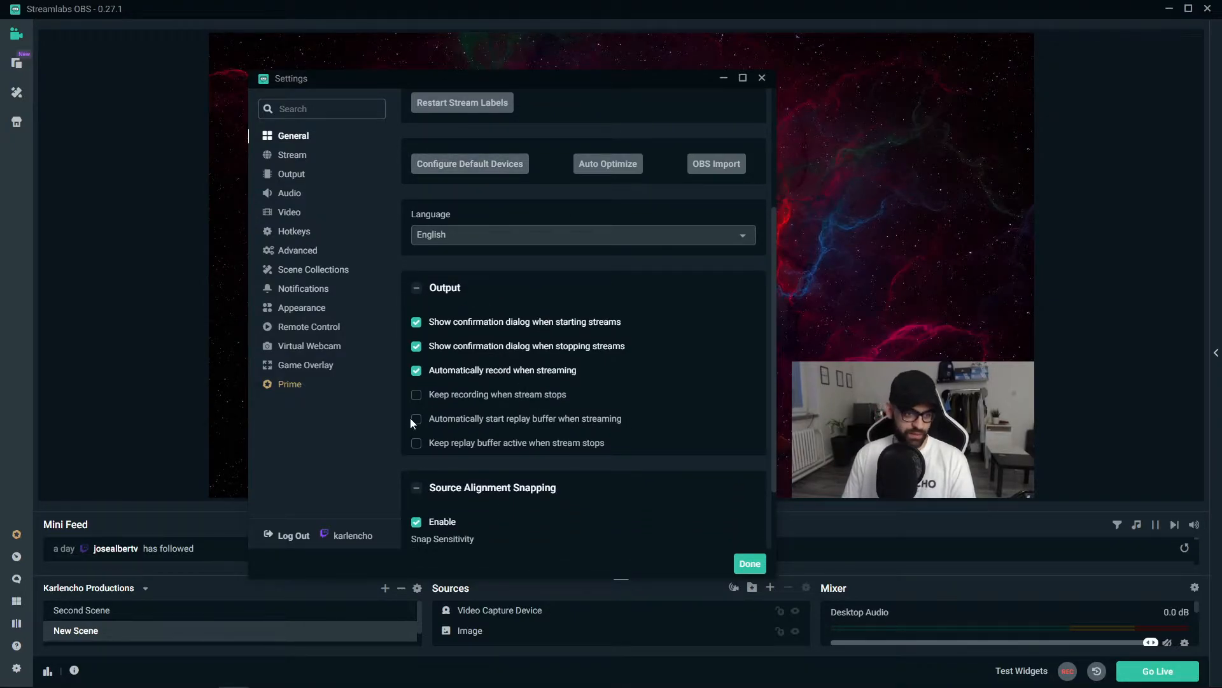
click(415, 418)
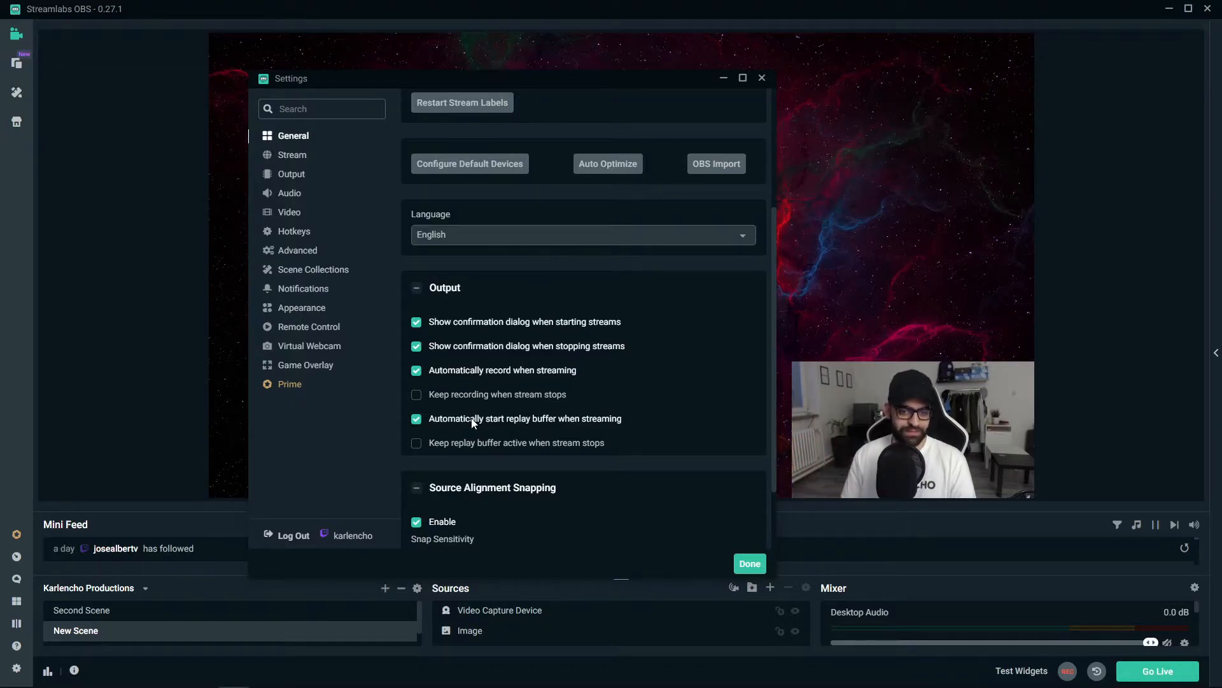
mouse_move(407, 433)
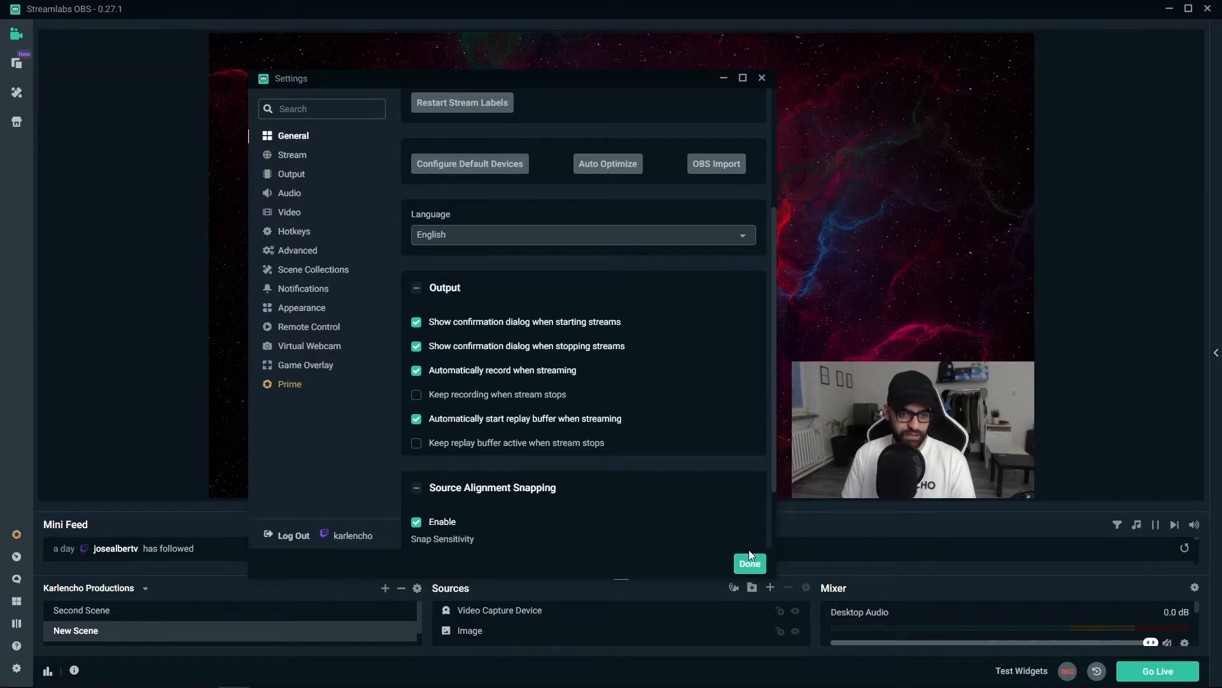
click(750, 564)
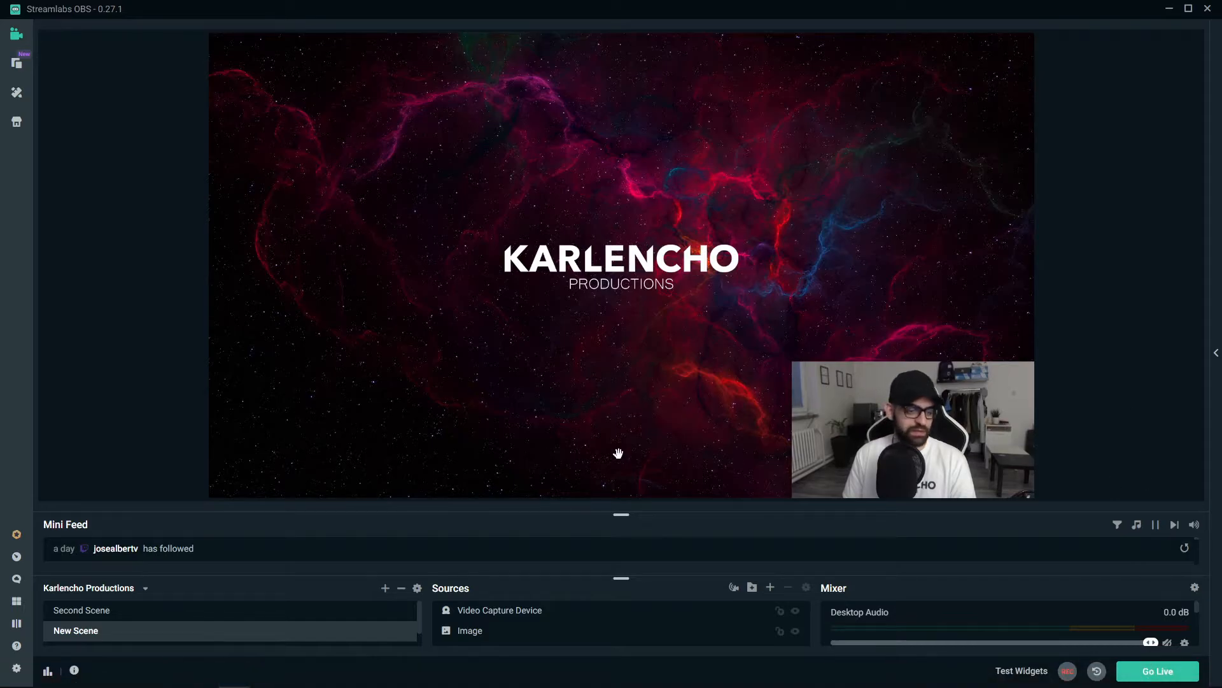
- Recheck the General settings, then pick the Instant Replay widget as a new source
click(13, 679)
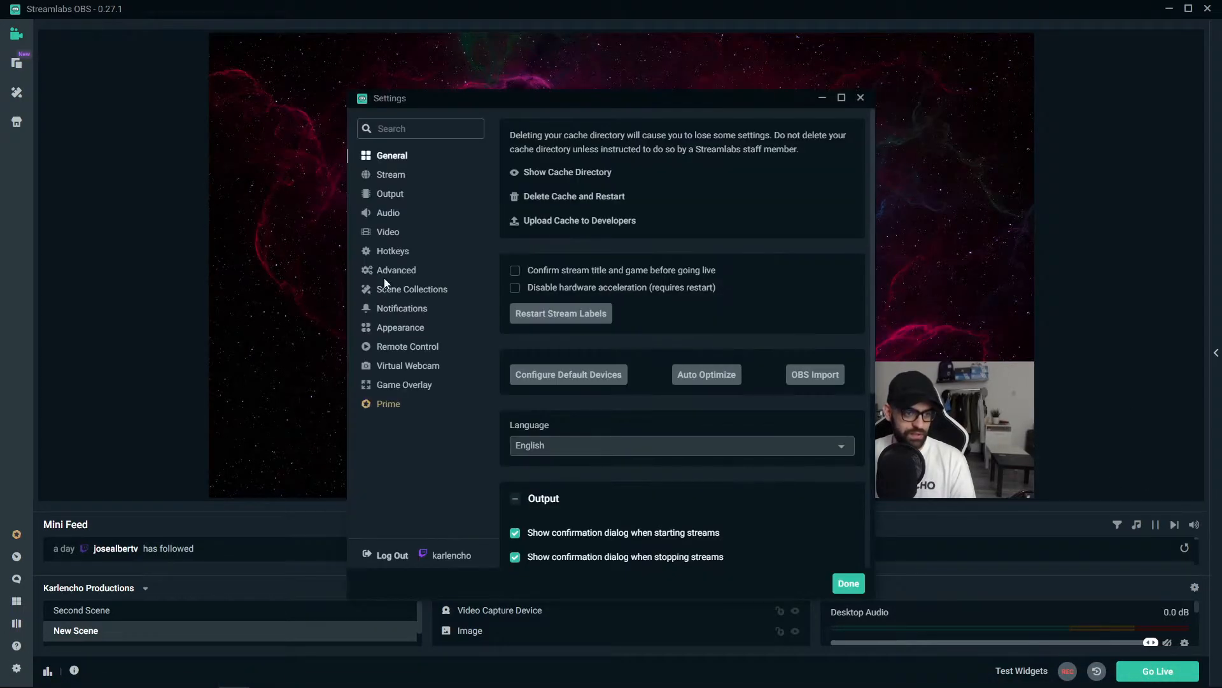
scroll(down, 3)
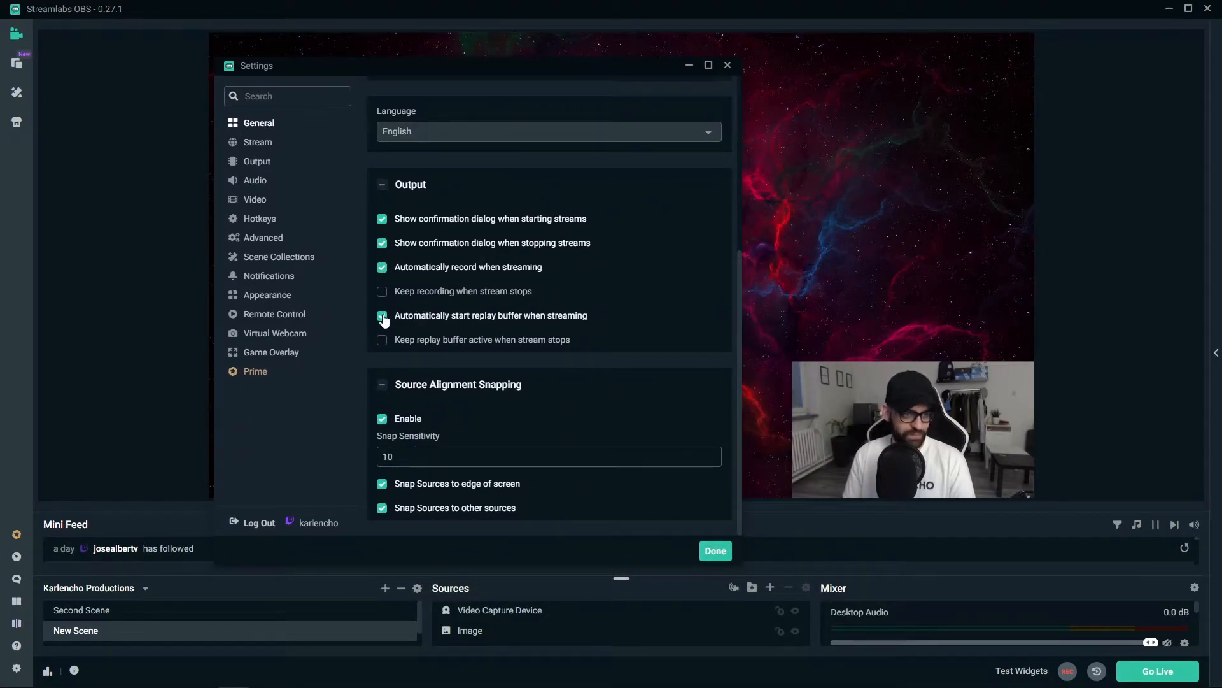
click(381, 316)
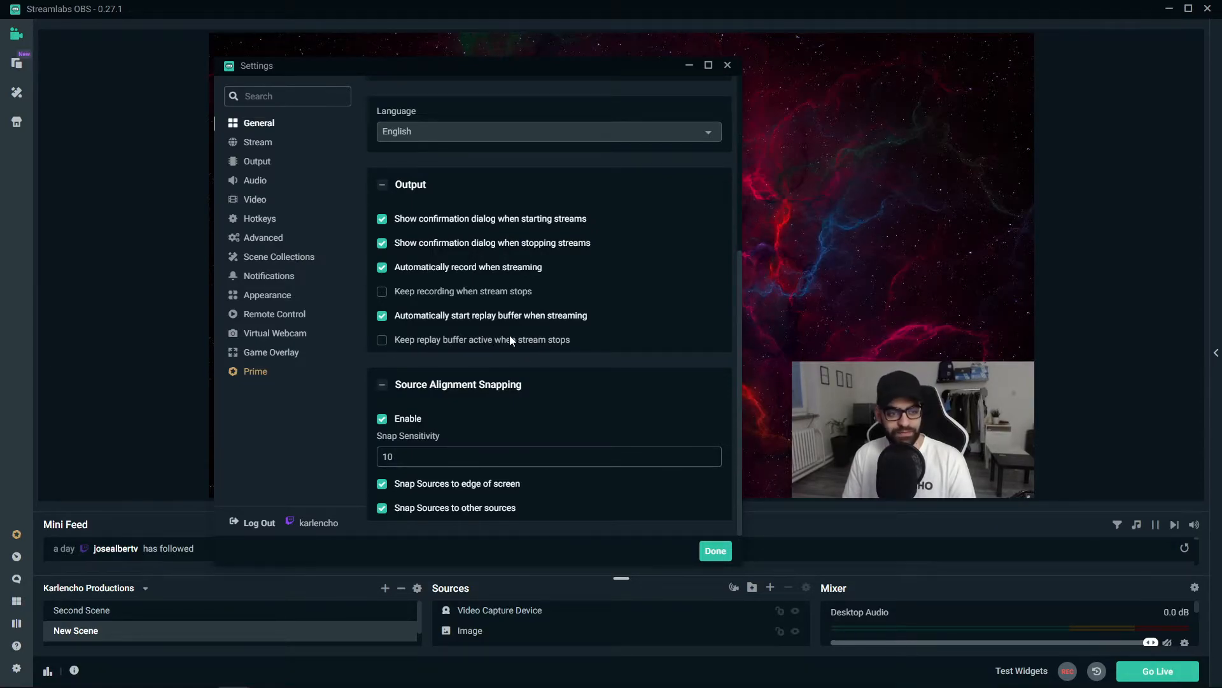
mouse_move(526, 340)
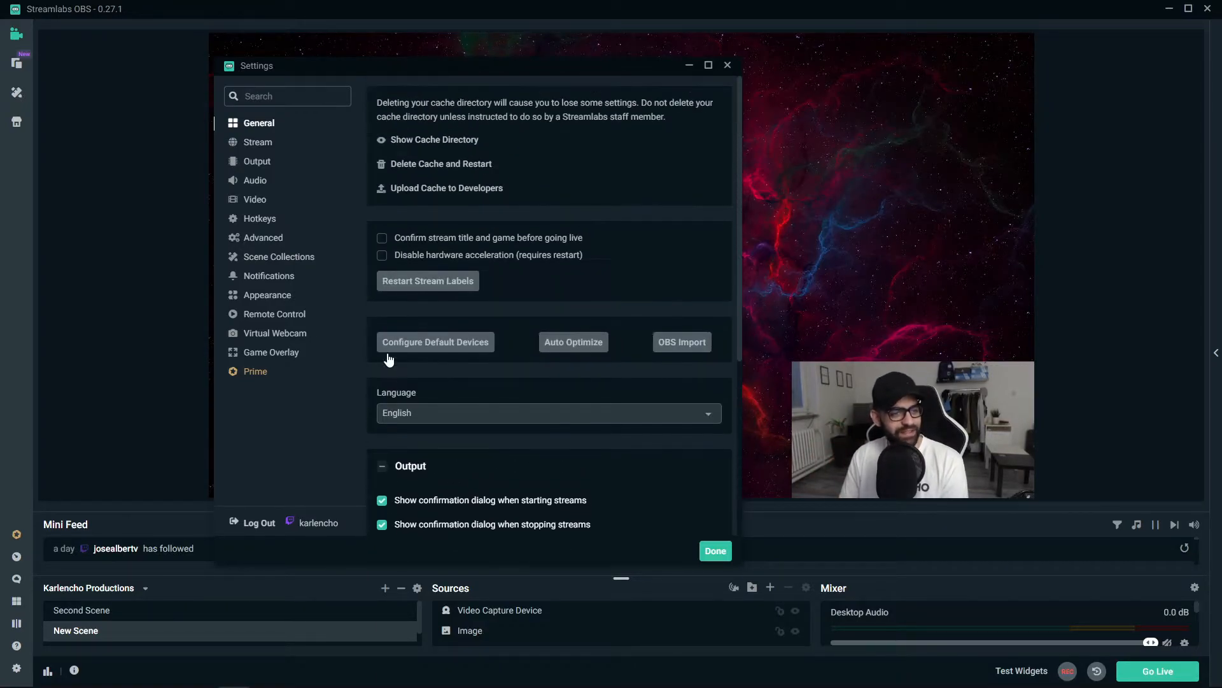
mouse_move(716, 553)
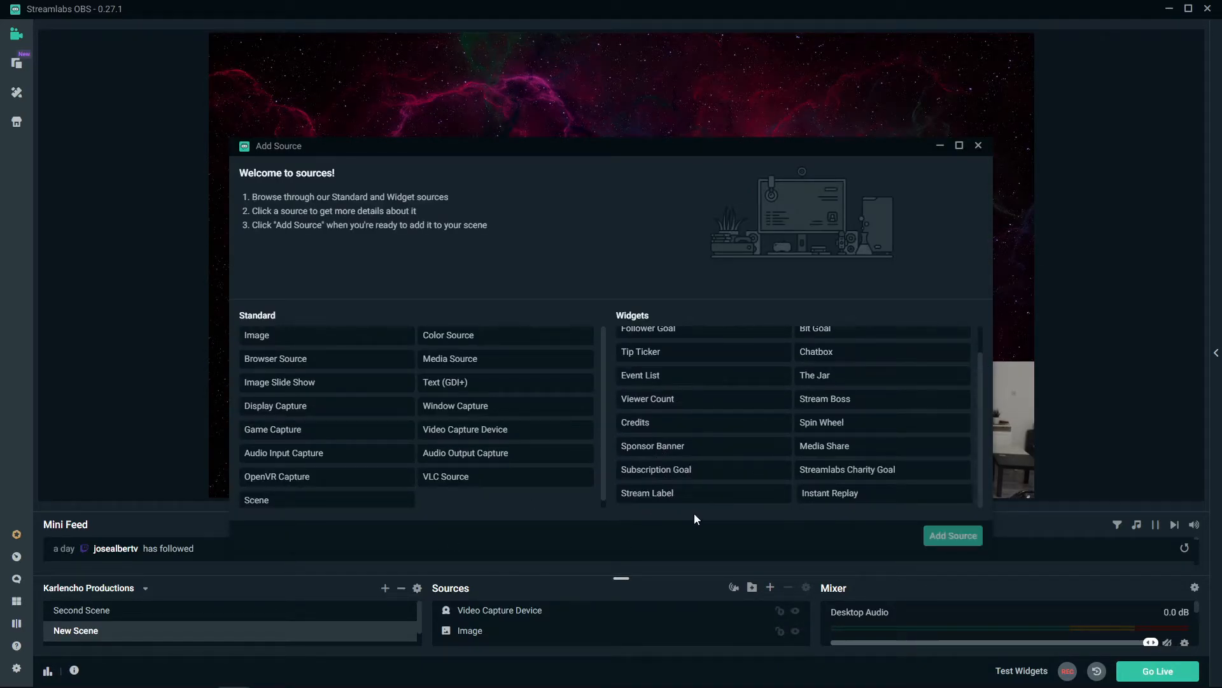
click(830, 493)
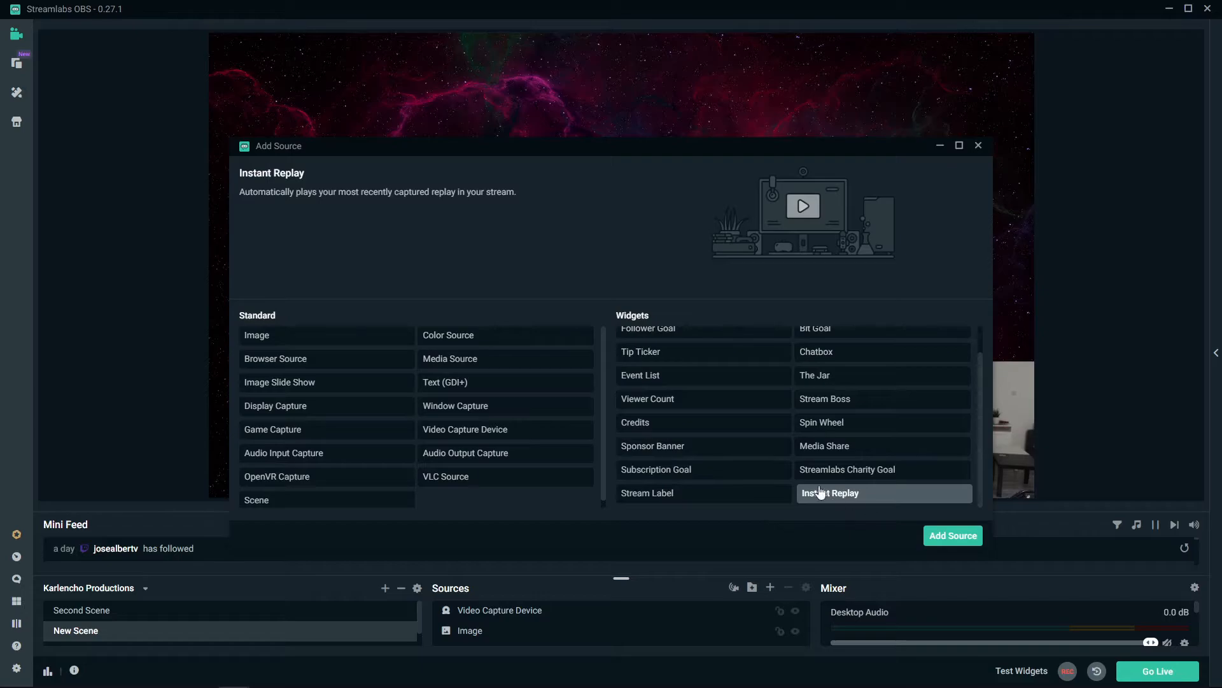
mouse_move(929, 524)
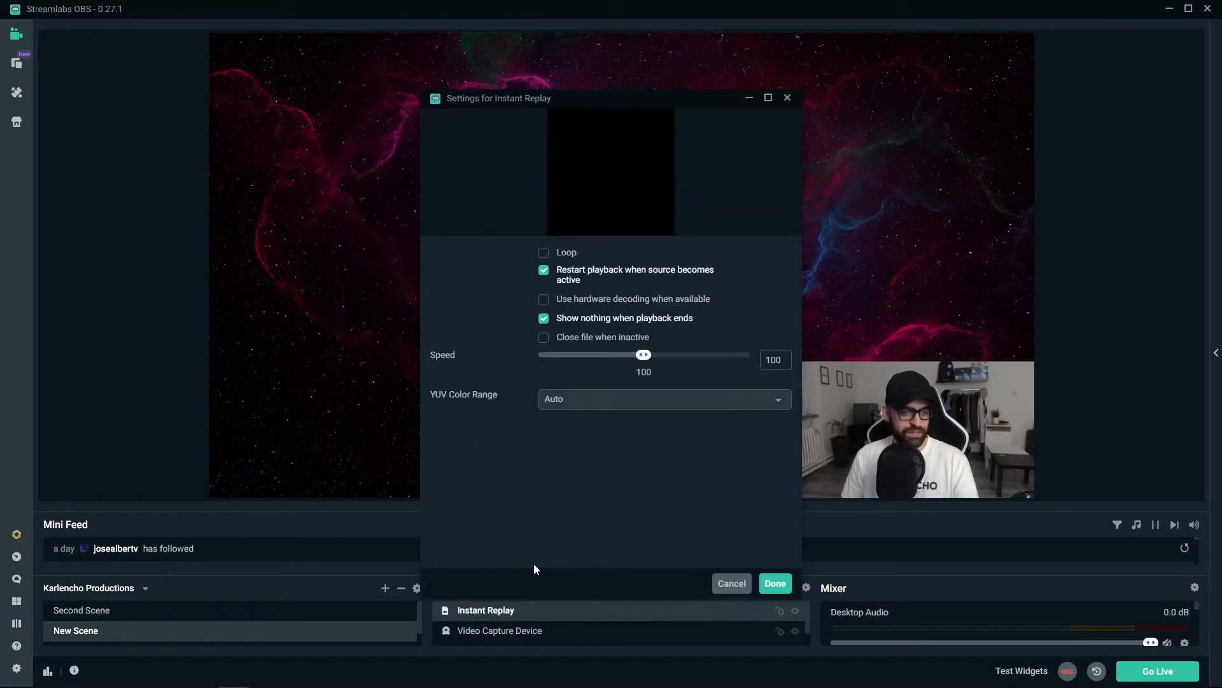
mouse_move(546, 261)
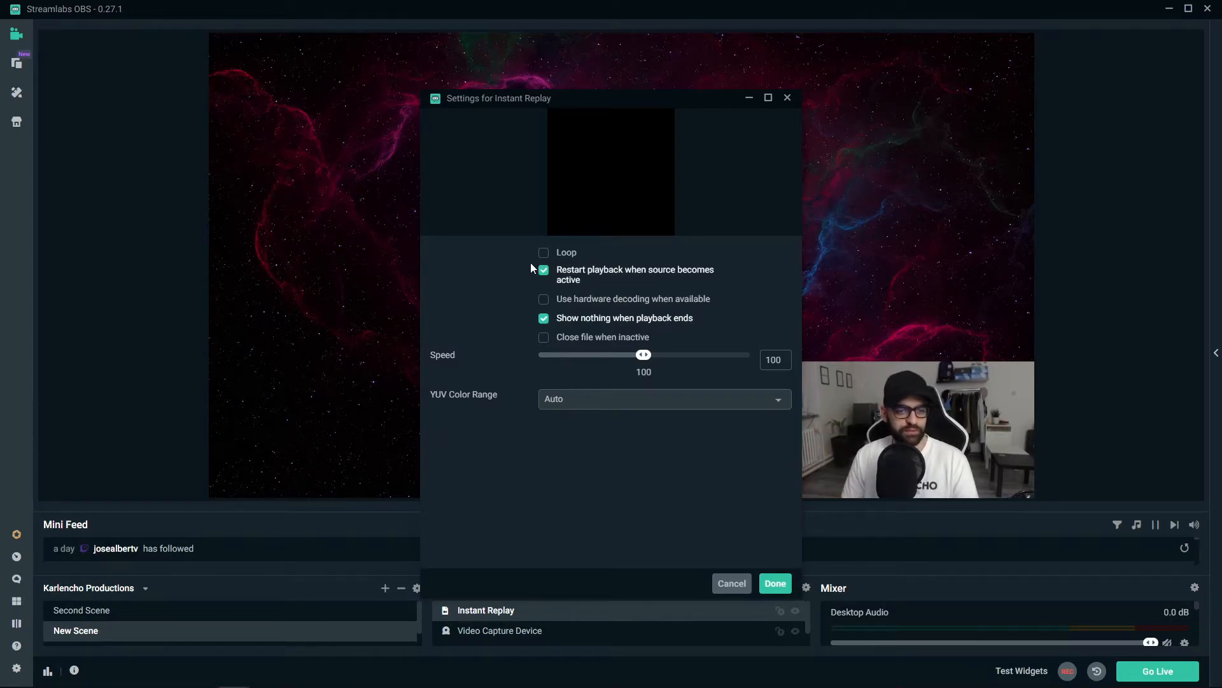
mouse_move(532, 267)
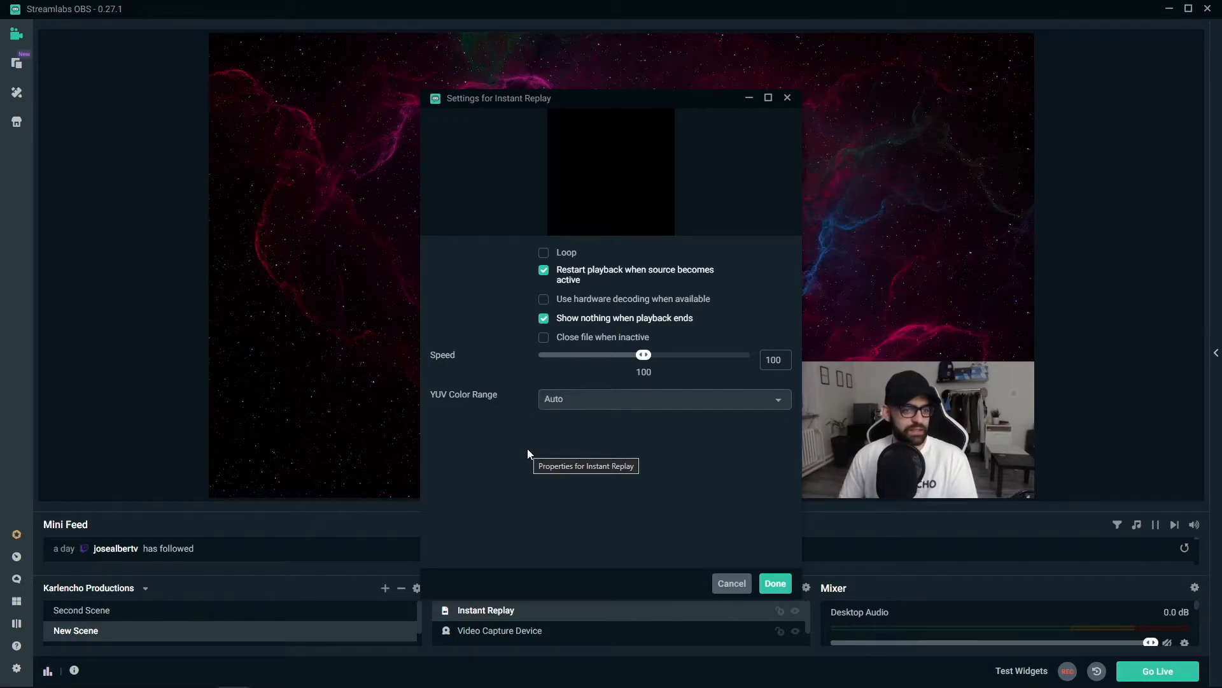
- Turn on Loop and hardware decoding in the Instant Replay properties, then confirm
click(544, 270)
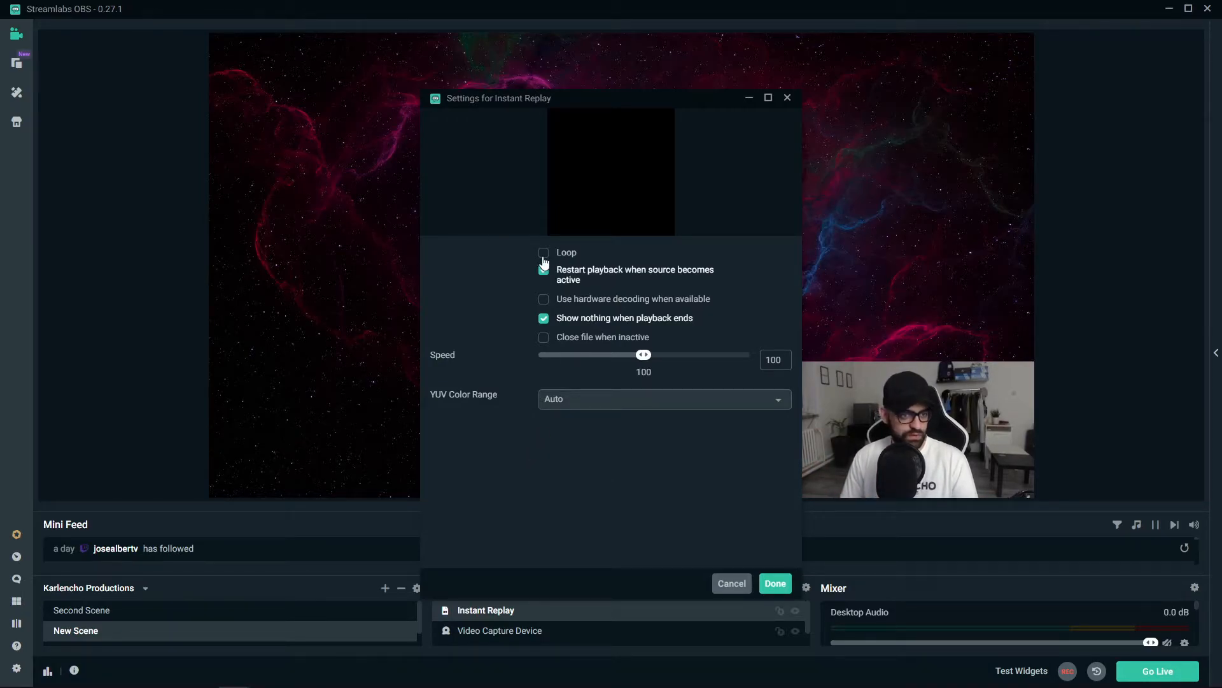
click(543, 252)
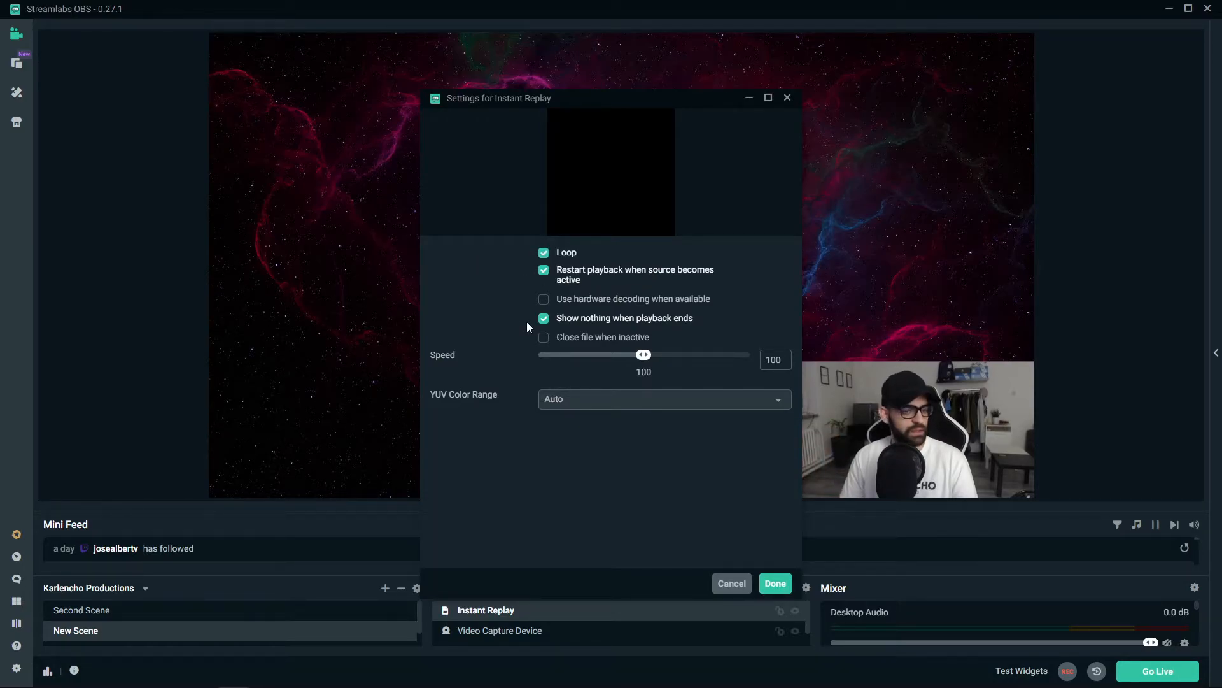
click(543, 298)
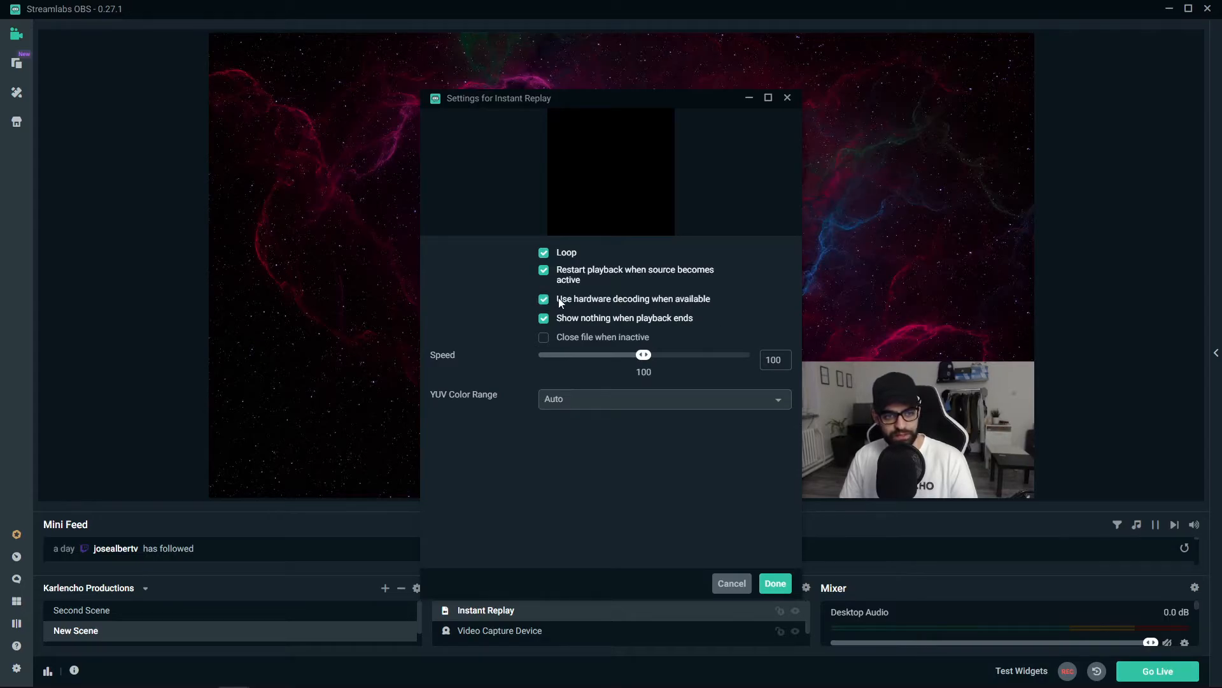
mouse_move(559, 302)
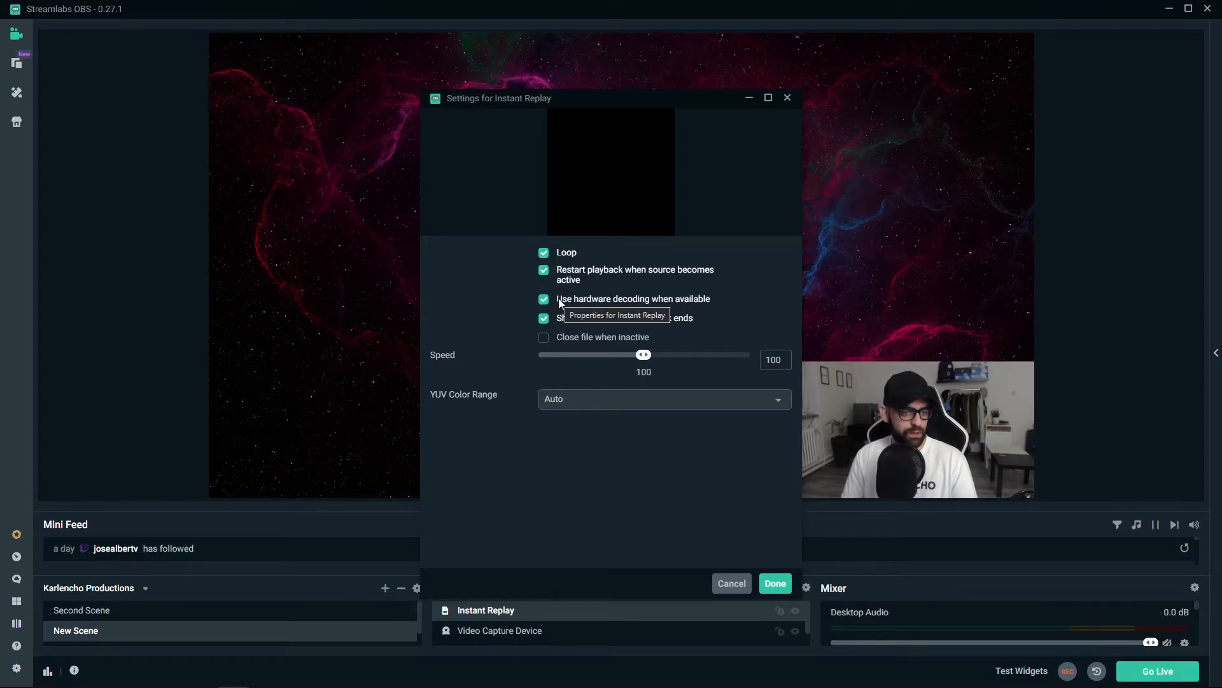
click(775, 584)
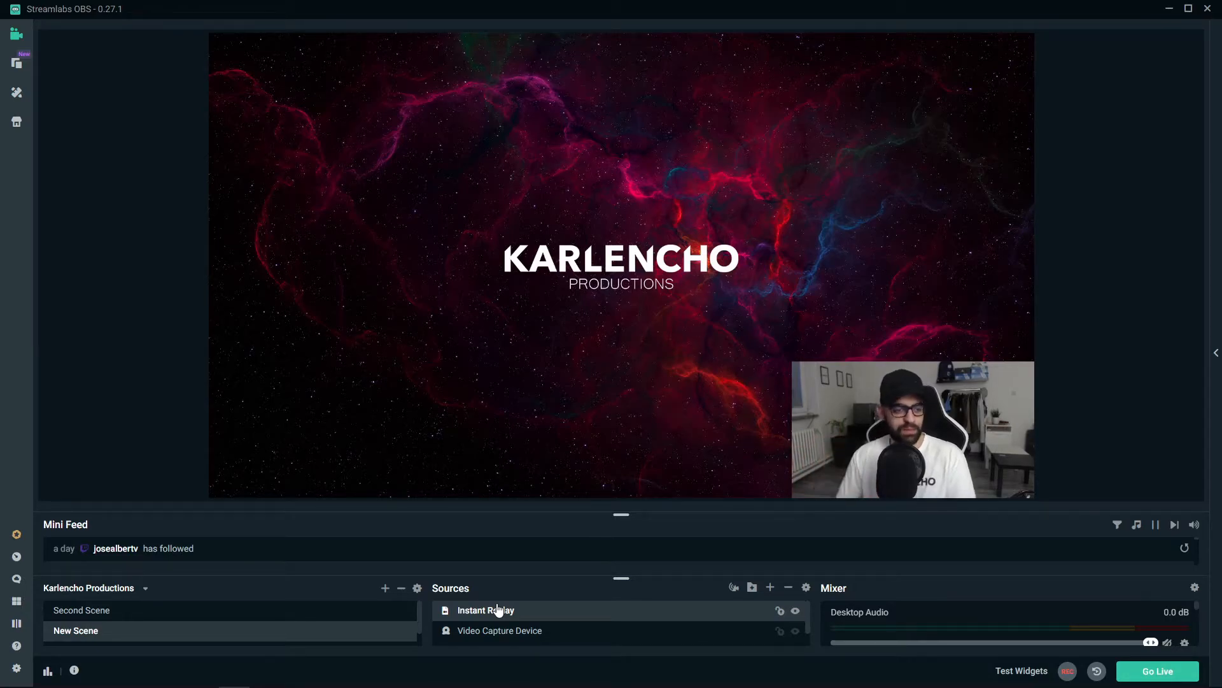
- Name the new scene 'Instant Replay' and add the Instant Replay widget to it
click(384, 588)
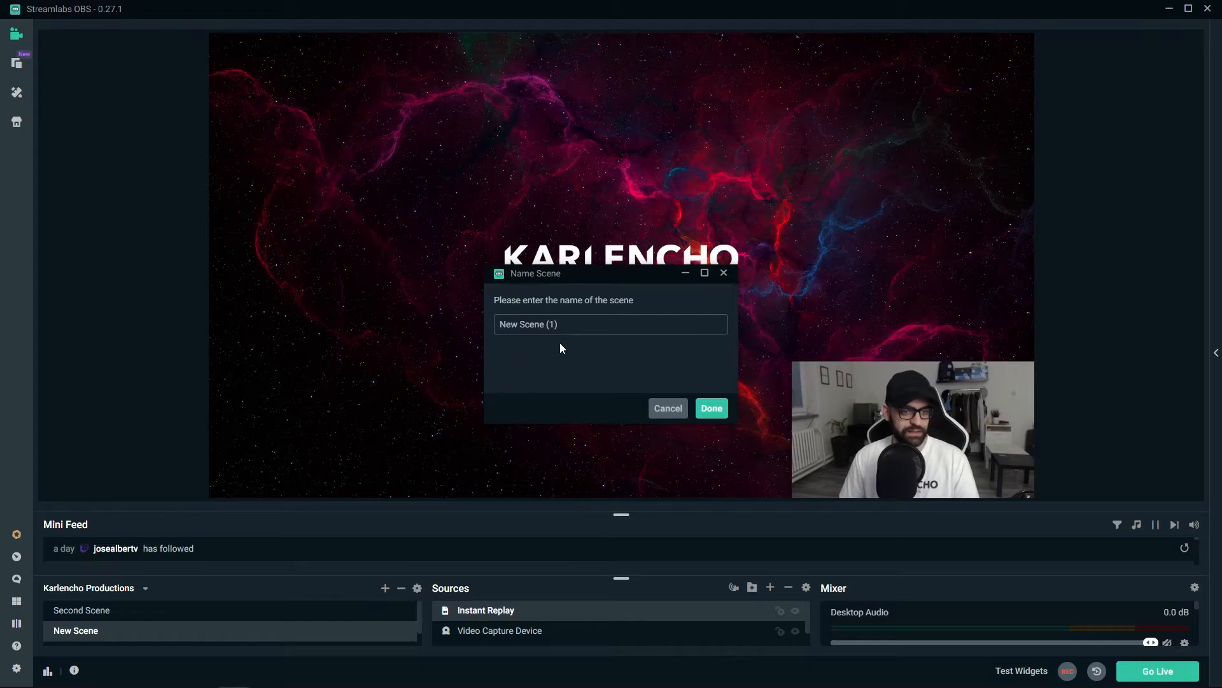
text(Instant R)
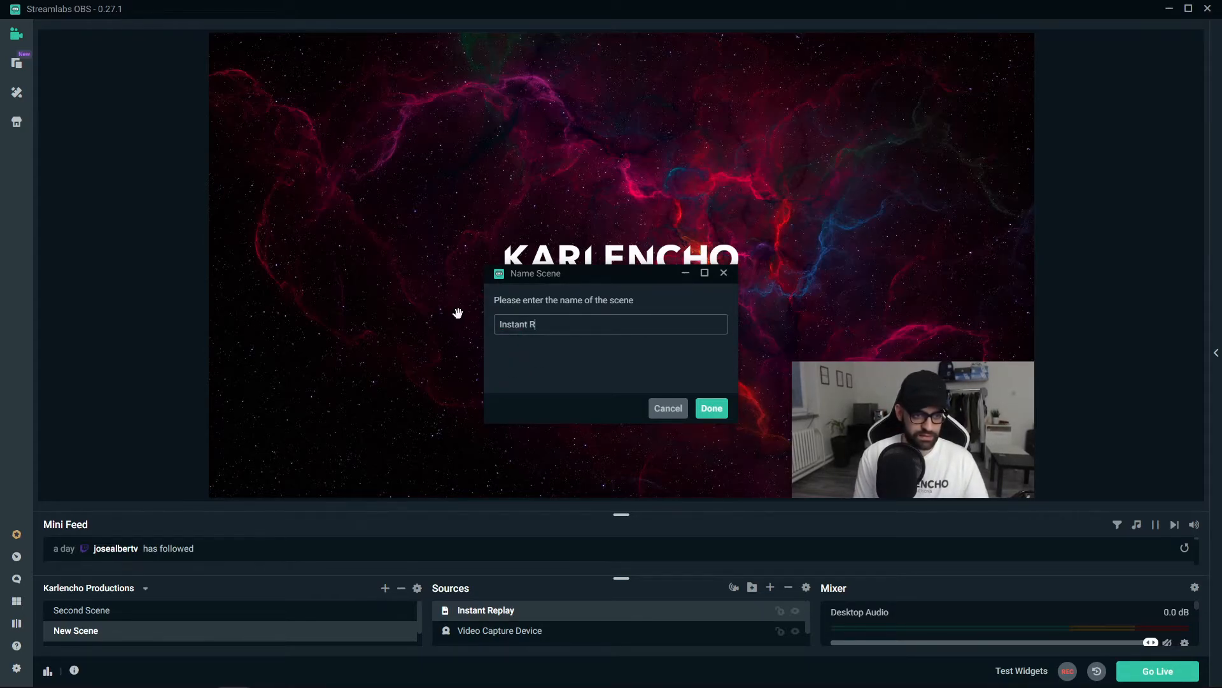
click(668, 408)
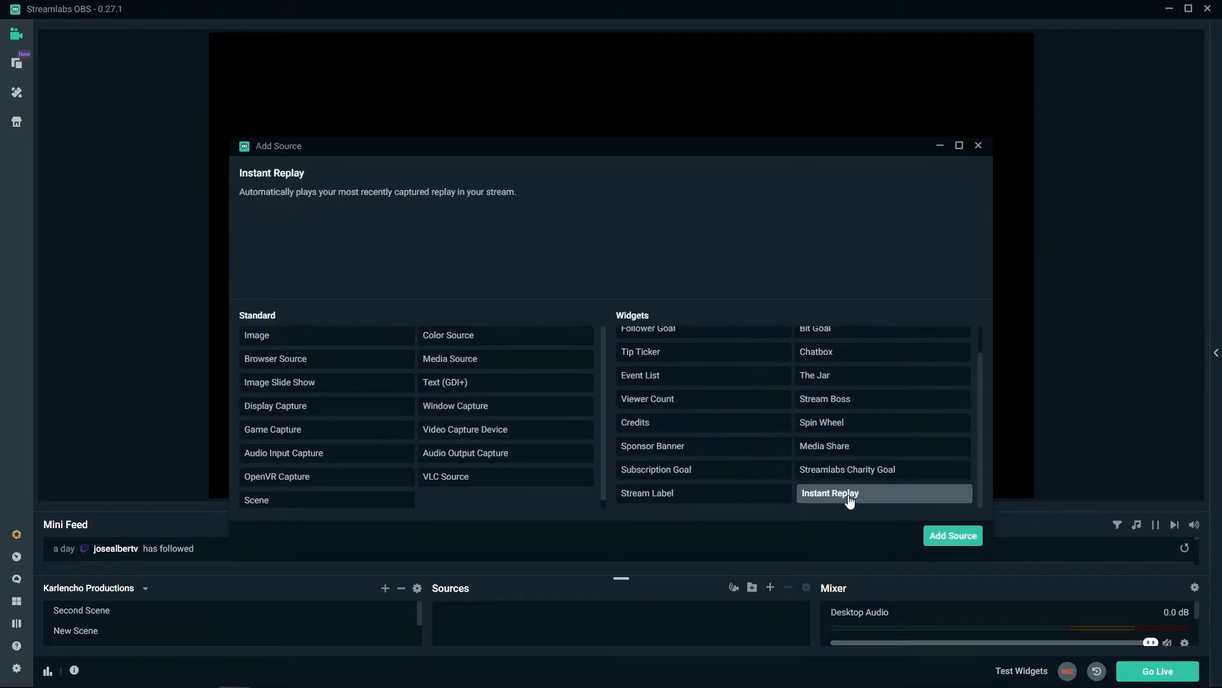
click(953, 536)
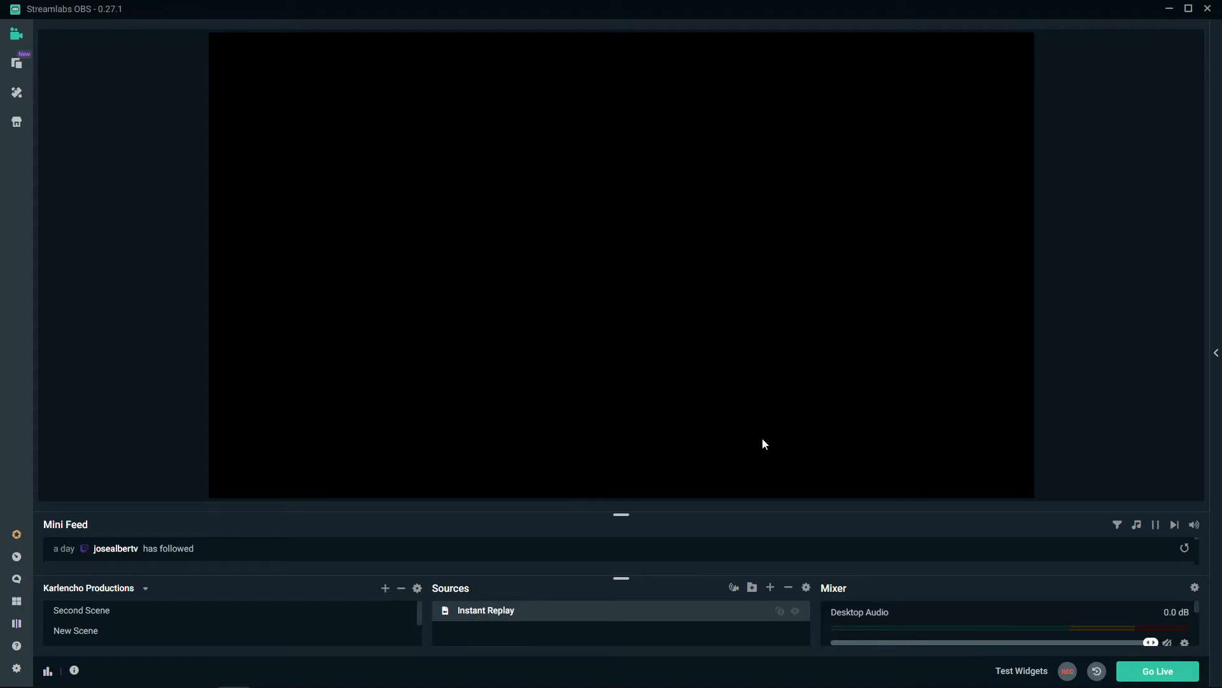
mouse_move(14, 665)
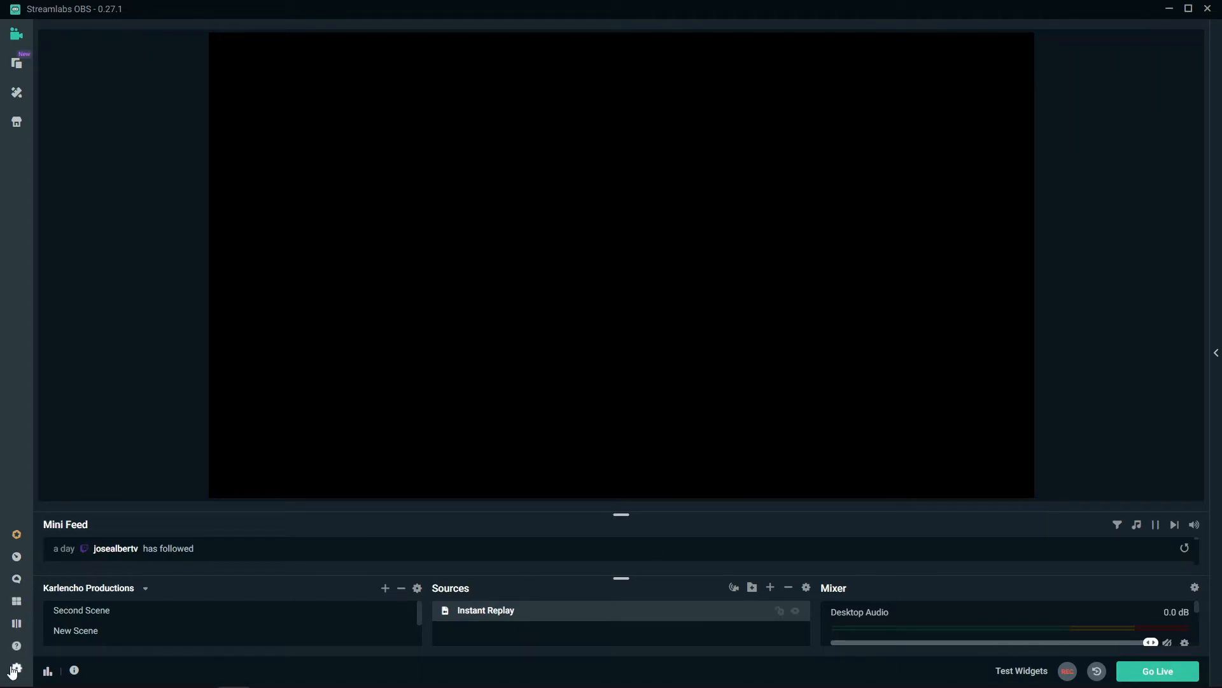
- Assign F5 to switch to the Instant Replay scene and F6 to show the replay
click(15, 664)
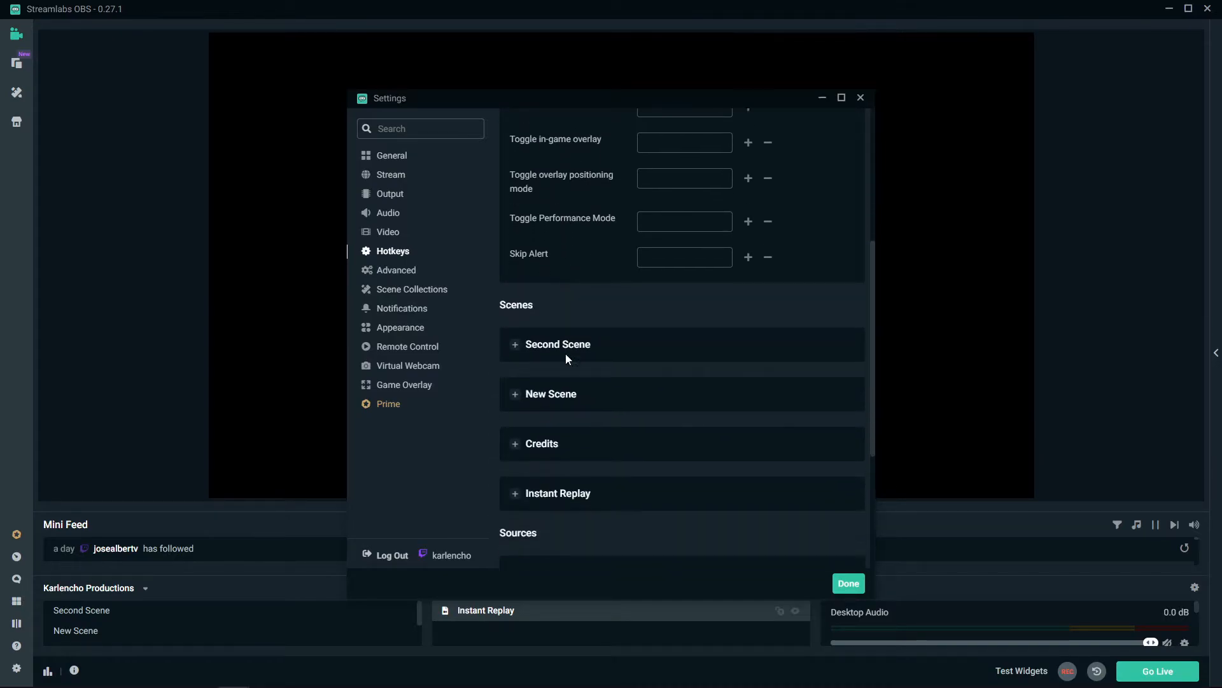
scroll(down, 3)
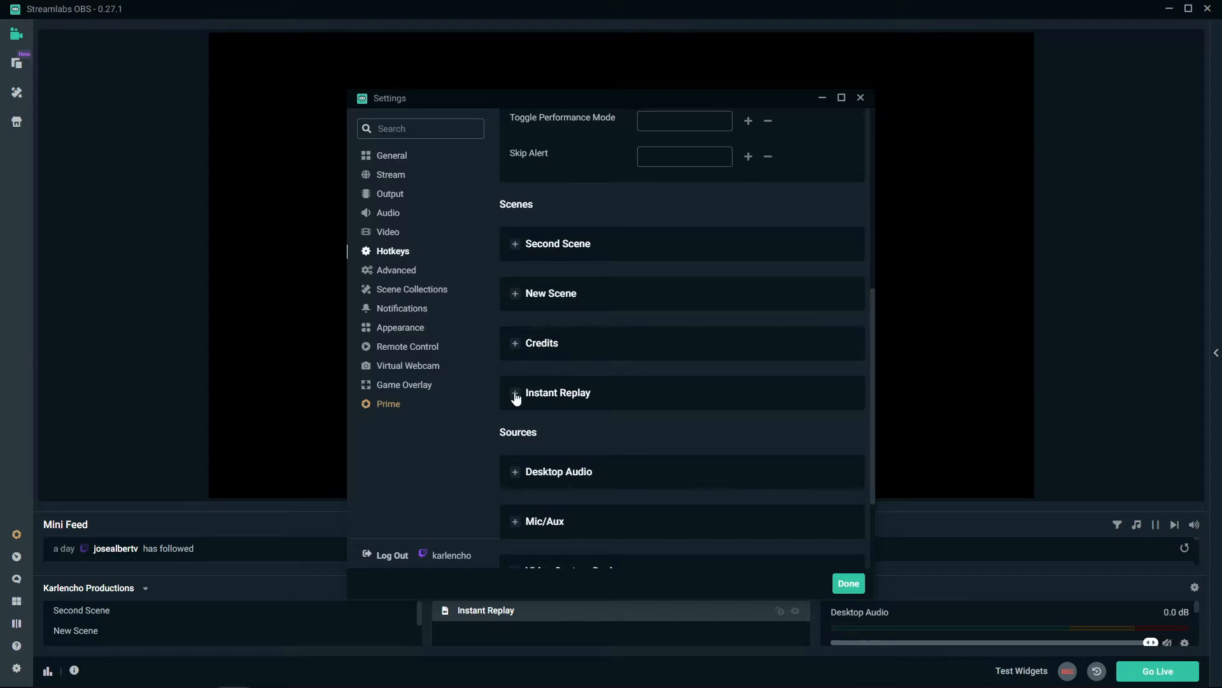
click(514, 393)
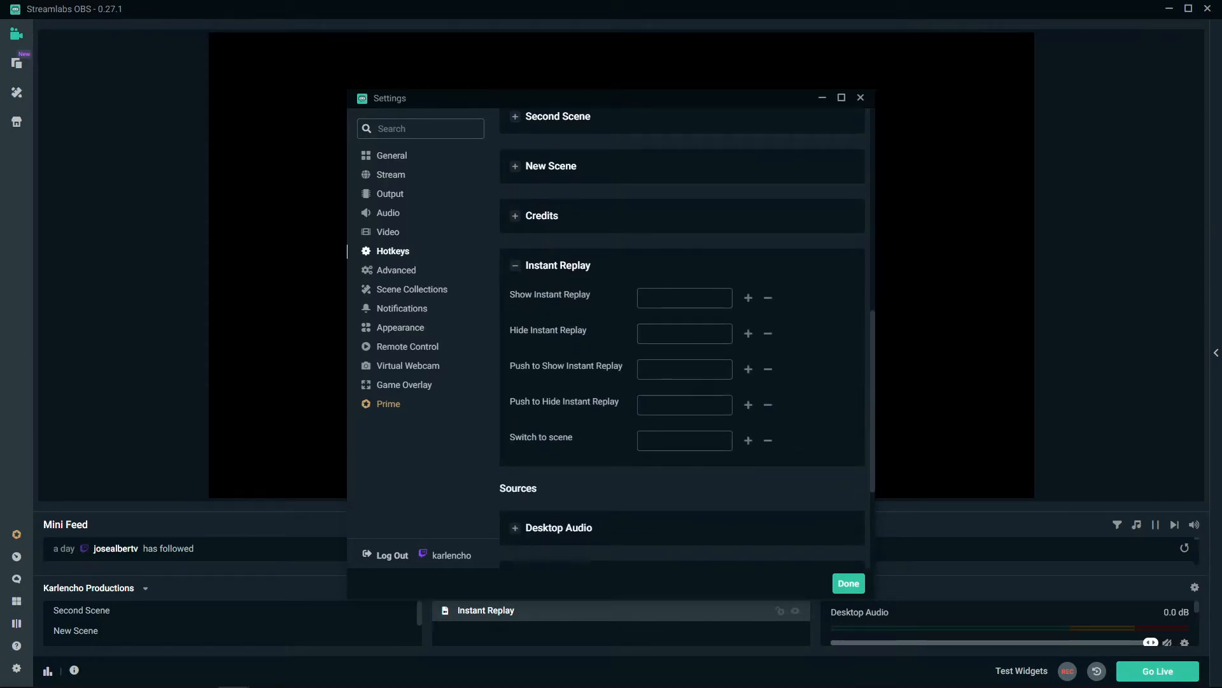
mouse_move(577, 445)
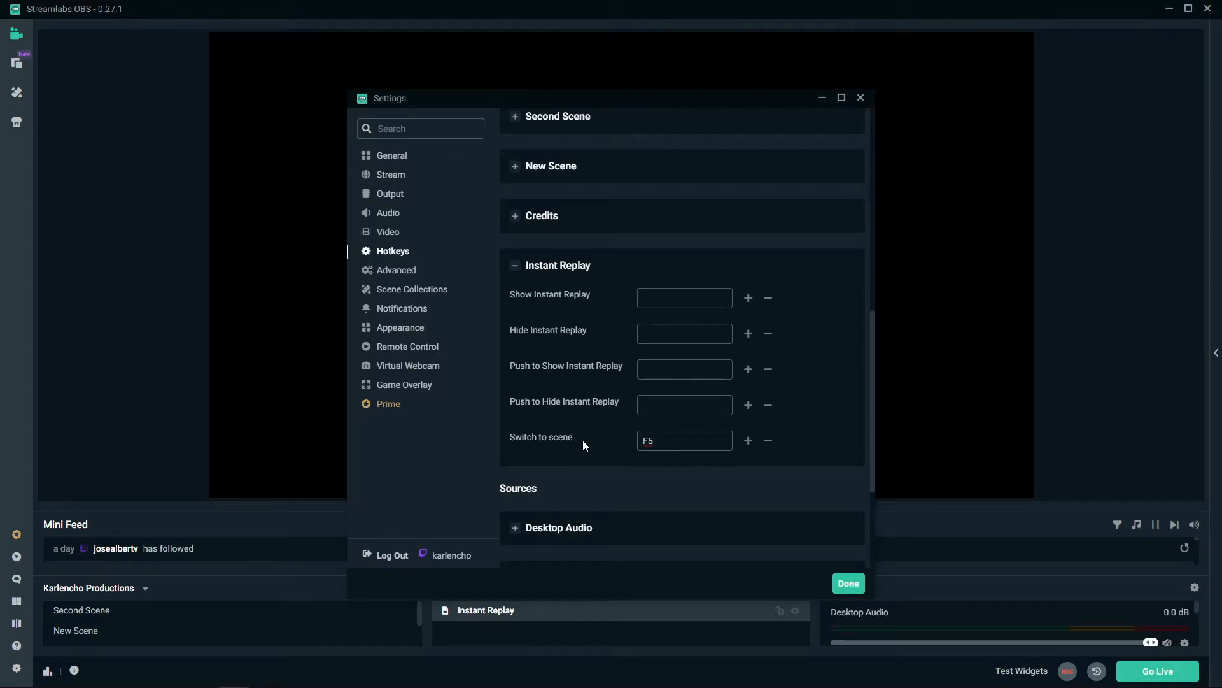
mouse_move(556, 325)
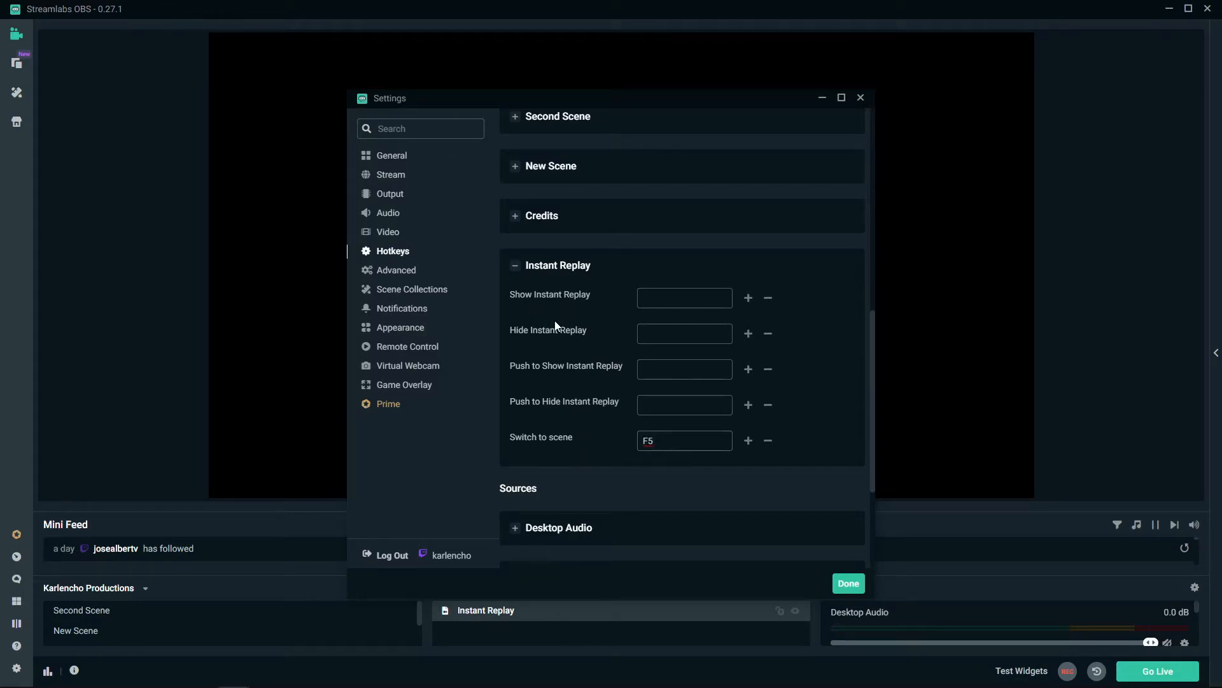
mouse_move(619, 307)
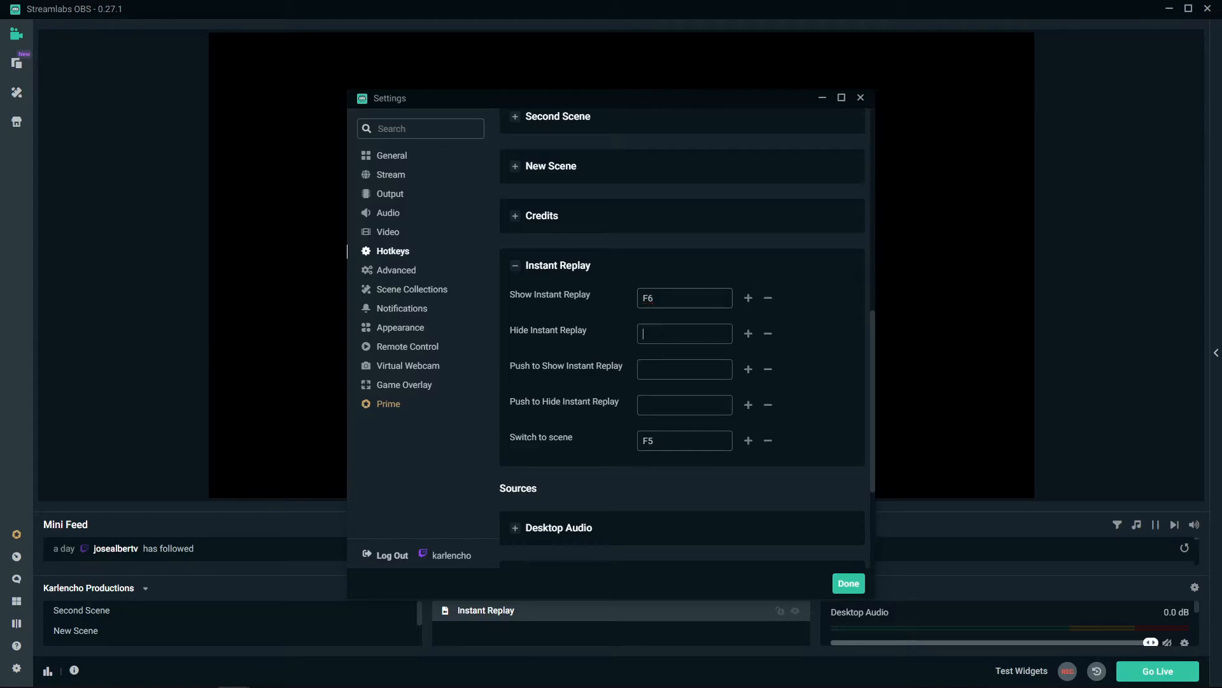
click(848, 582)
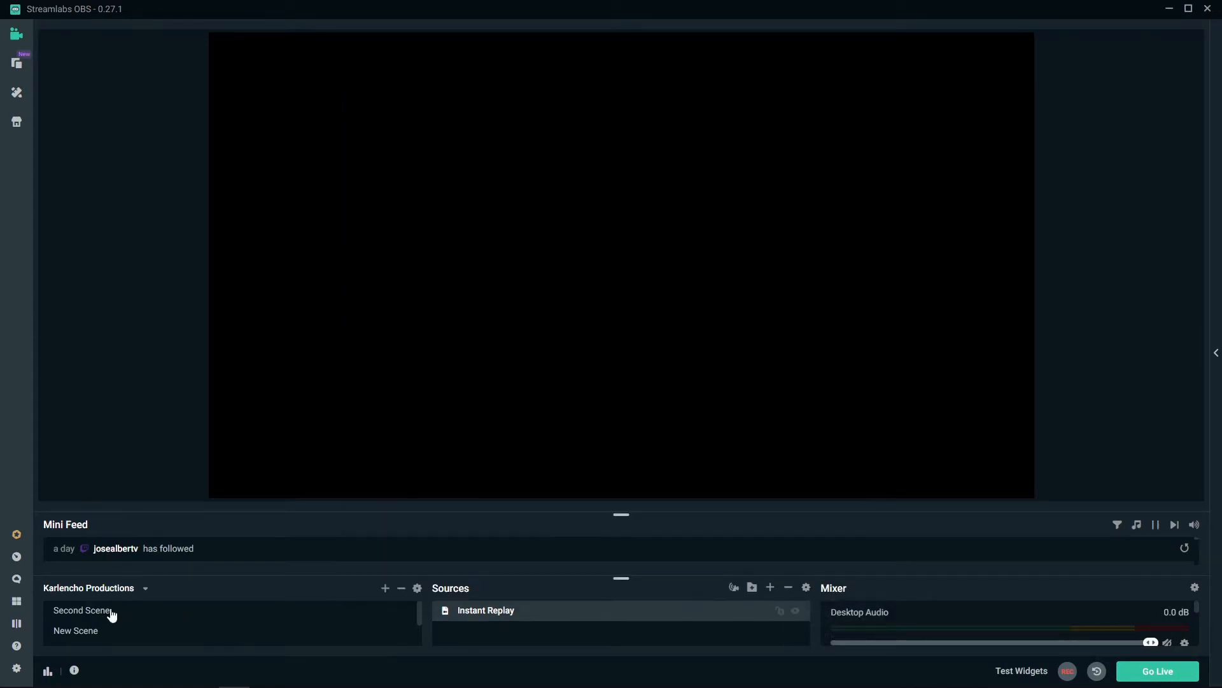
click(75, 630)
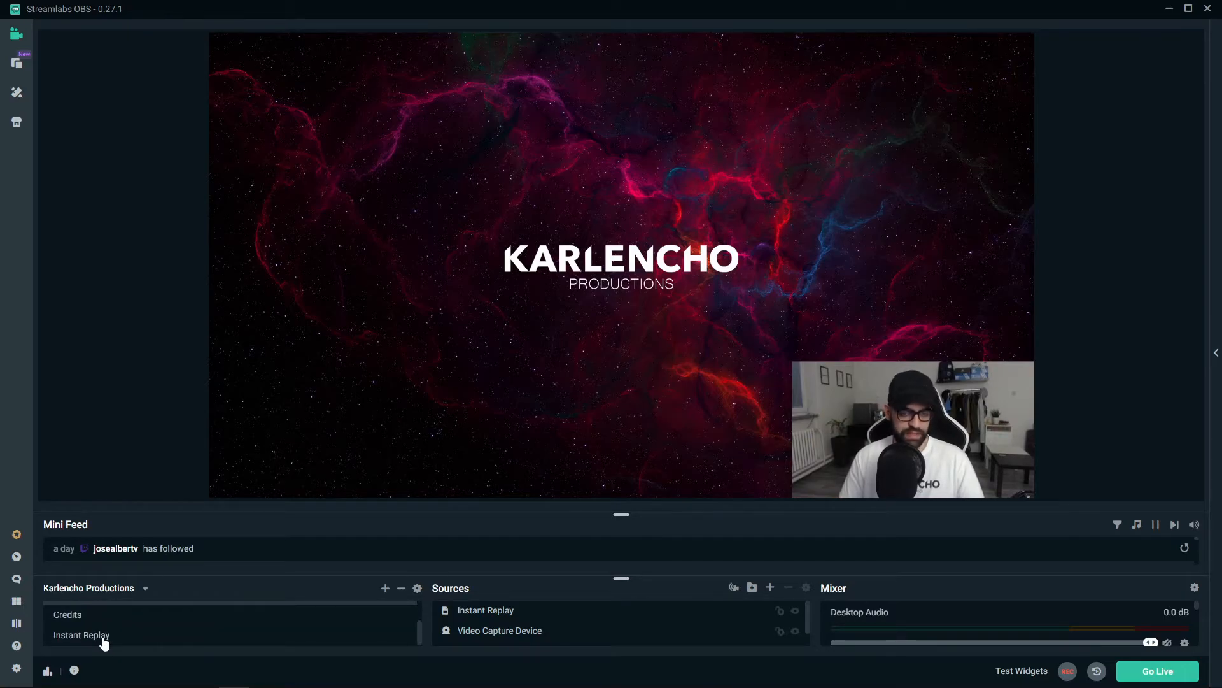
click(81, 635)
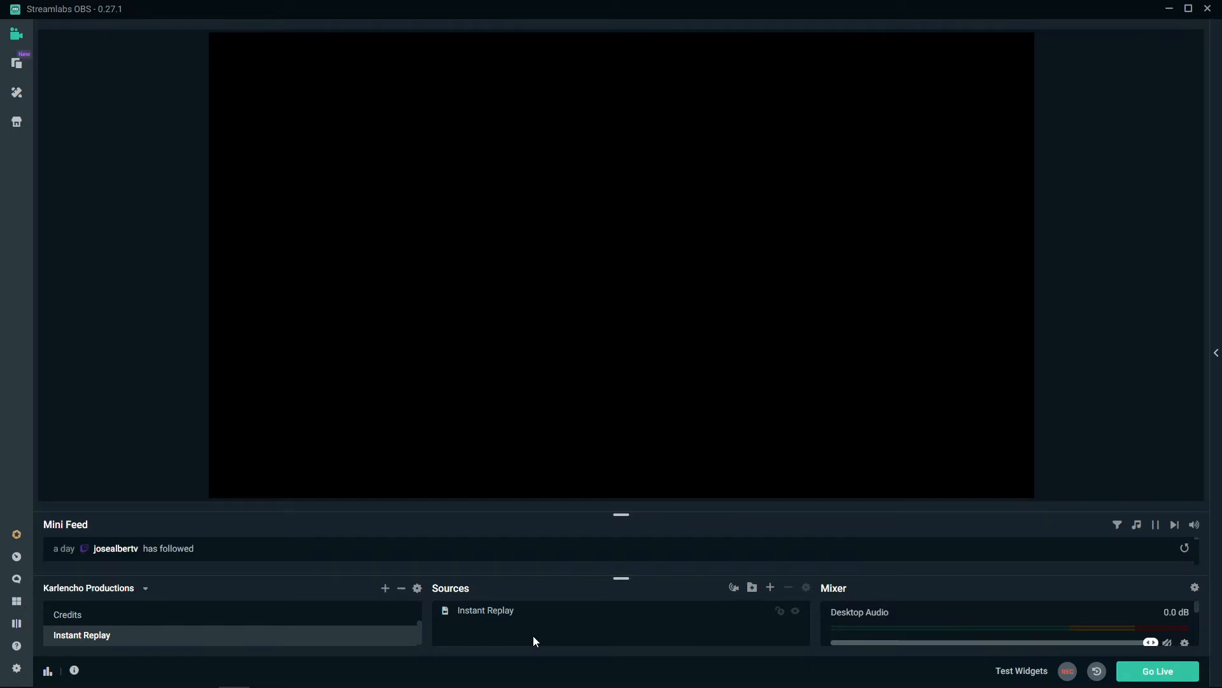
mouse_move(514, 626)
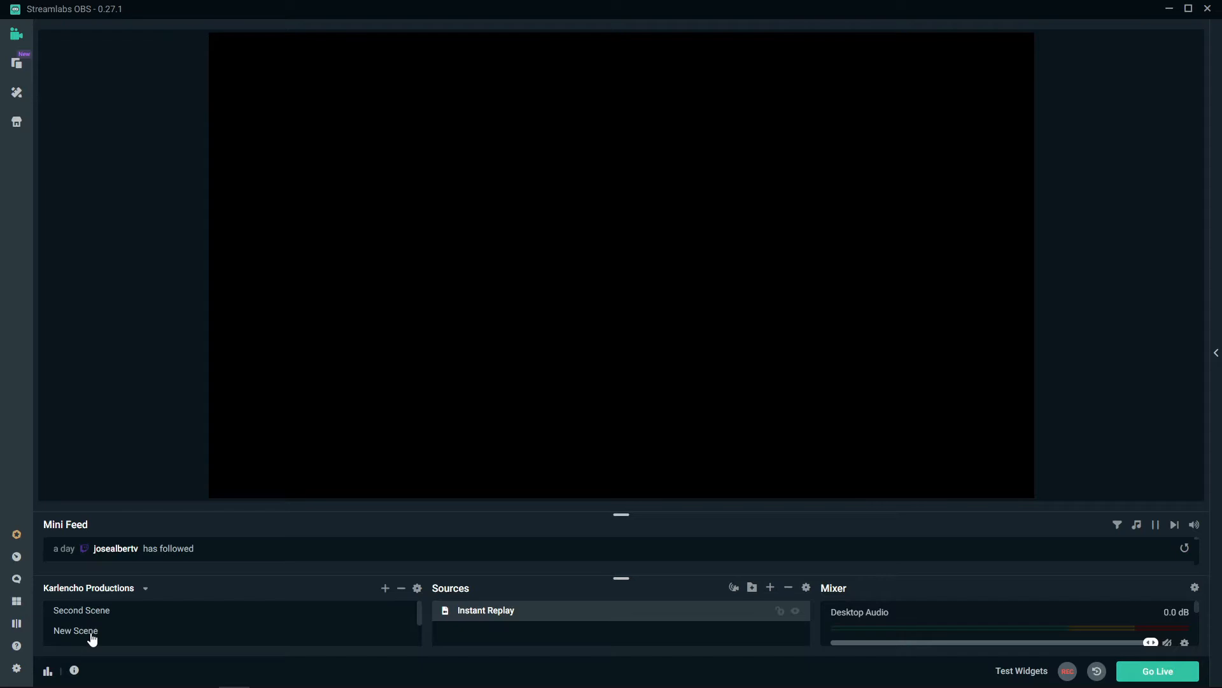
click(76, 631)
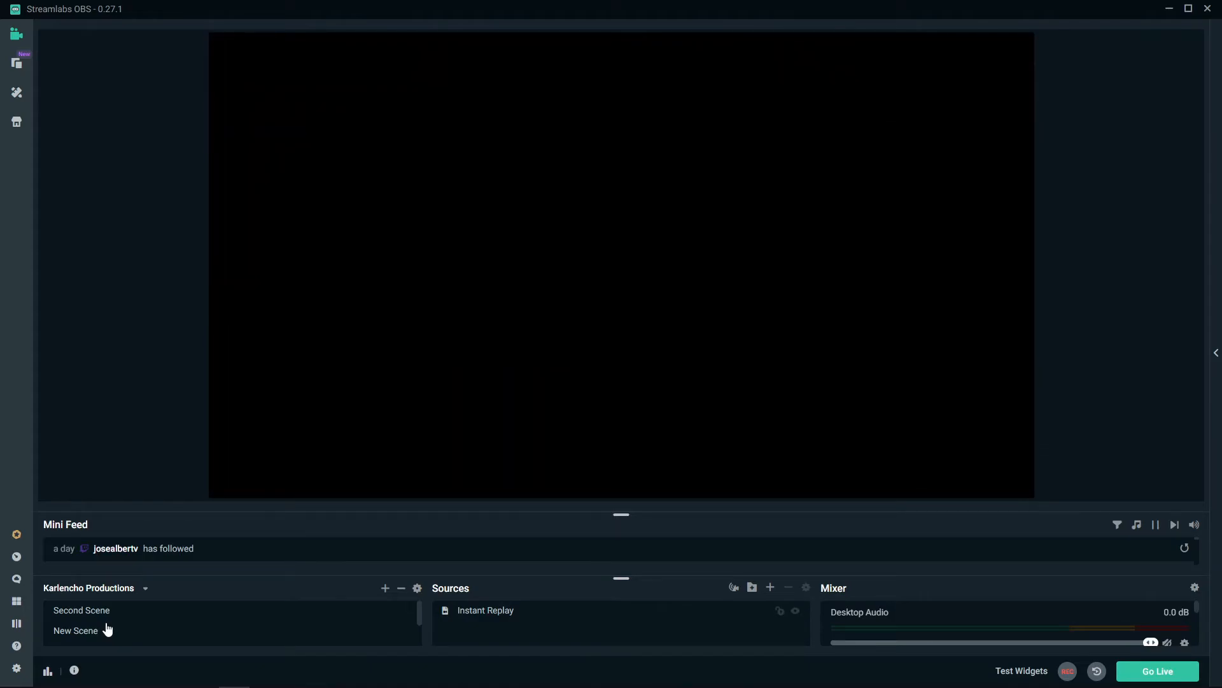
mouse_move(779, 588)
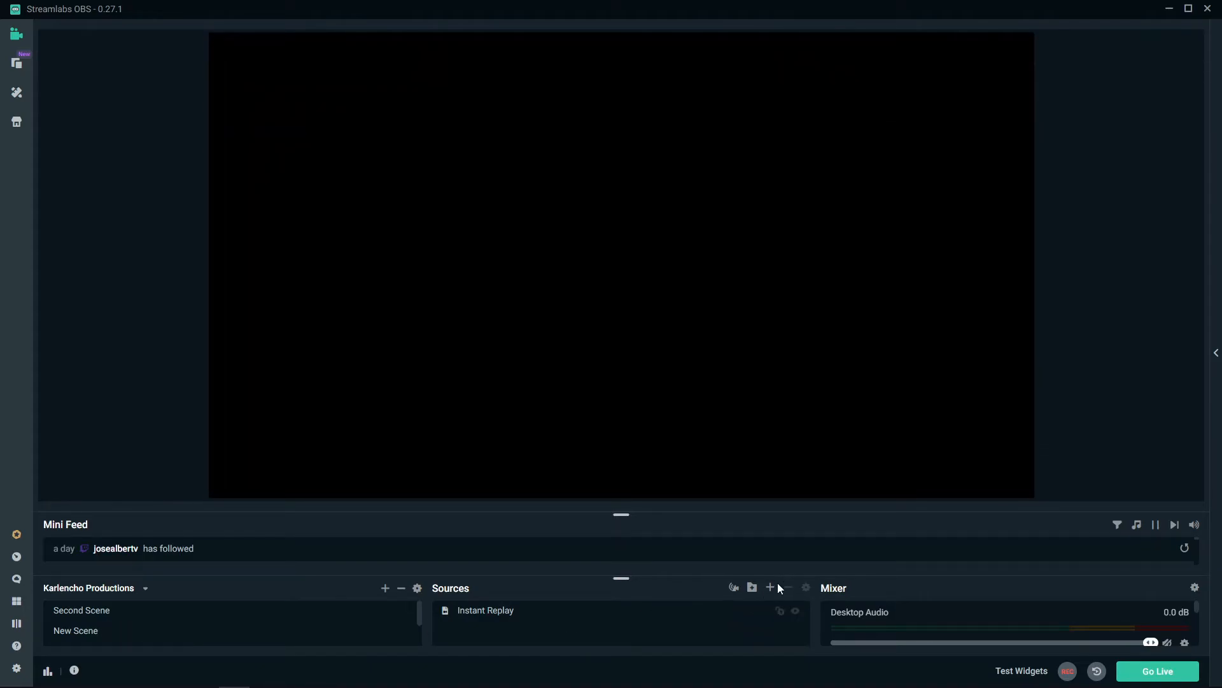
- Add the webcam capture, shrink it to the bottom-right corner, then switch to New Scene
click(770, 587)
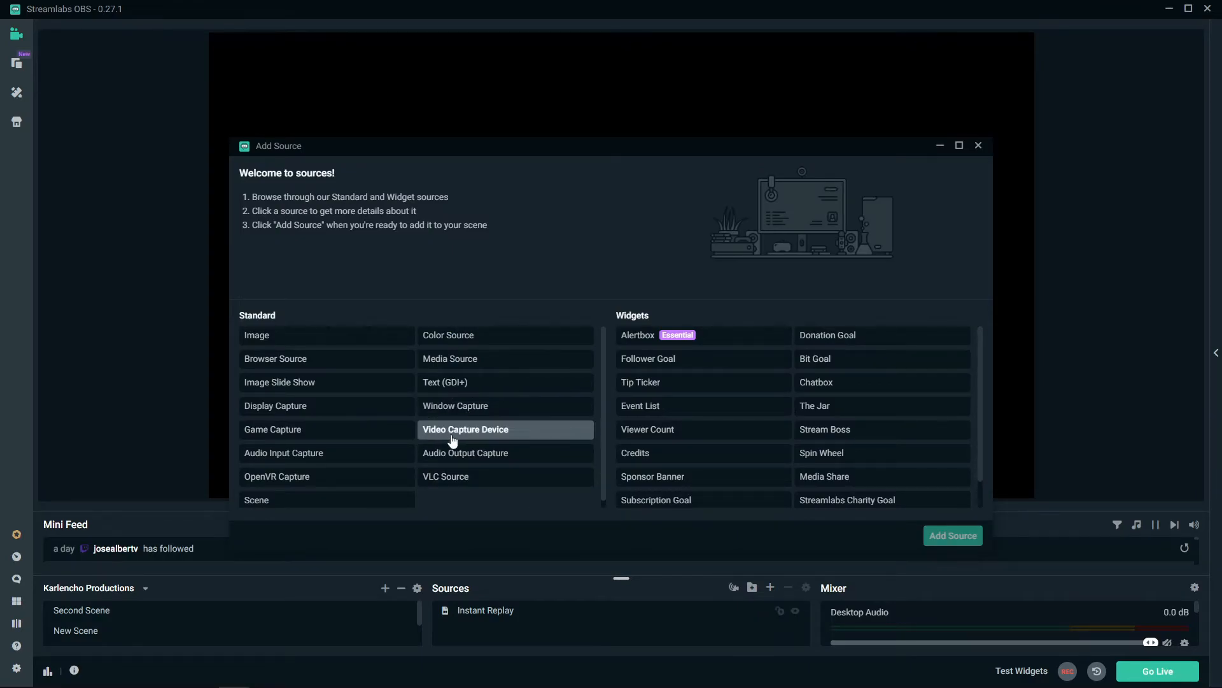
click(953, 535)
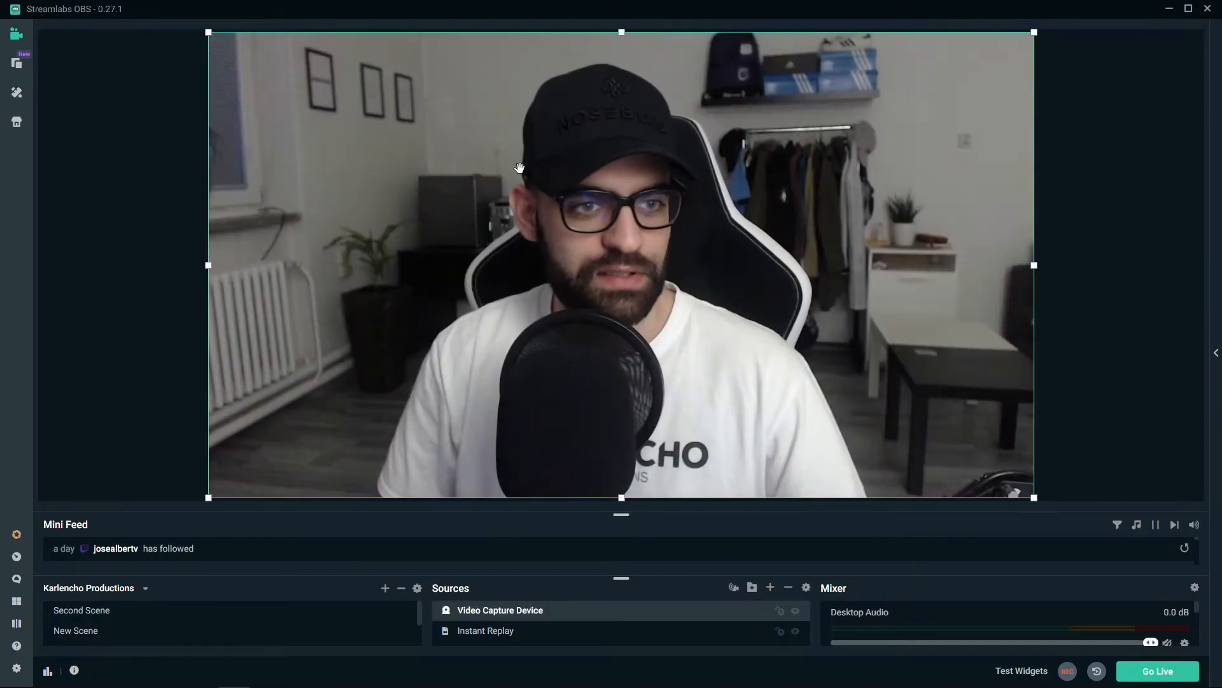
drag(208, 32, 916, 365)
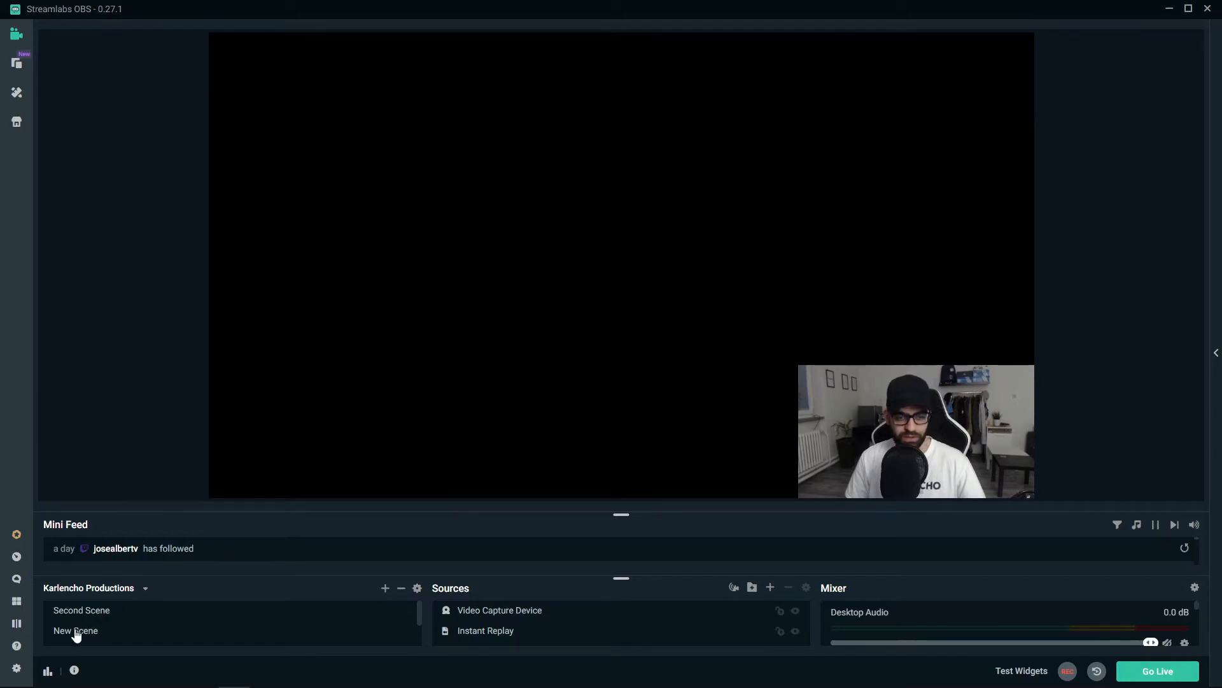
click(75, 630)
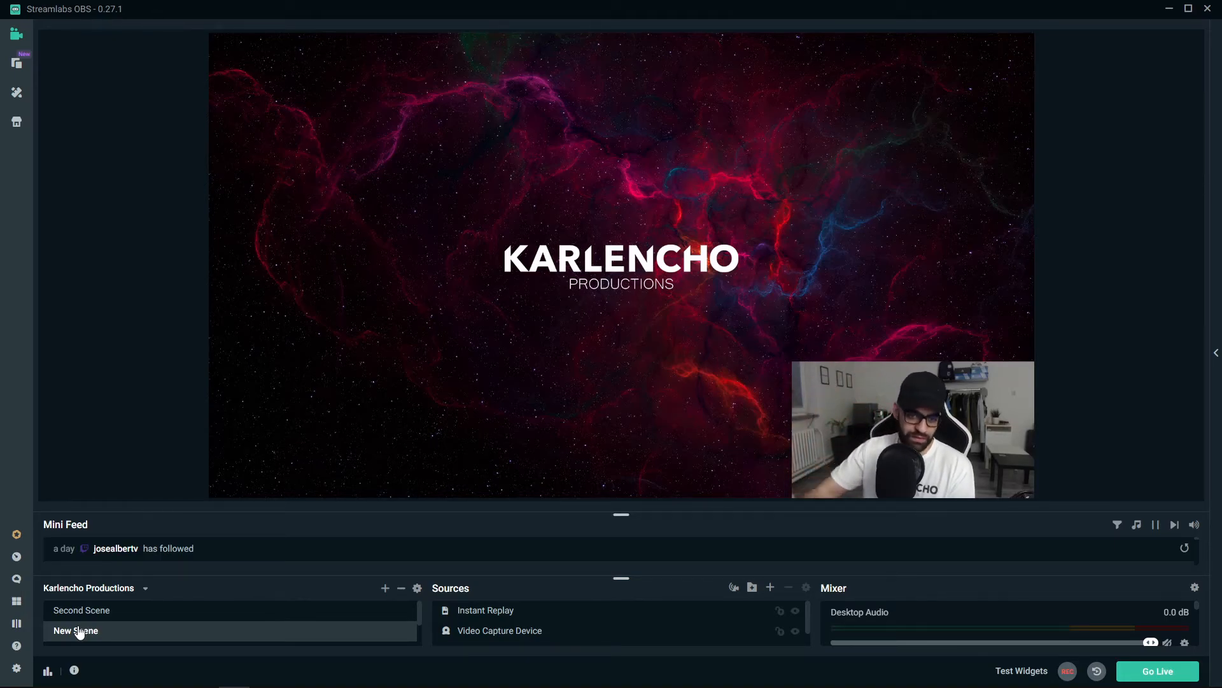
- Confirm the recording path is D:\Stream Records under Output > Recording, then close Settings
click(14, 670)
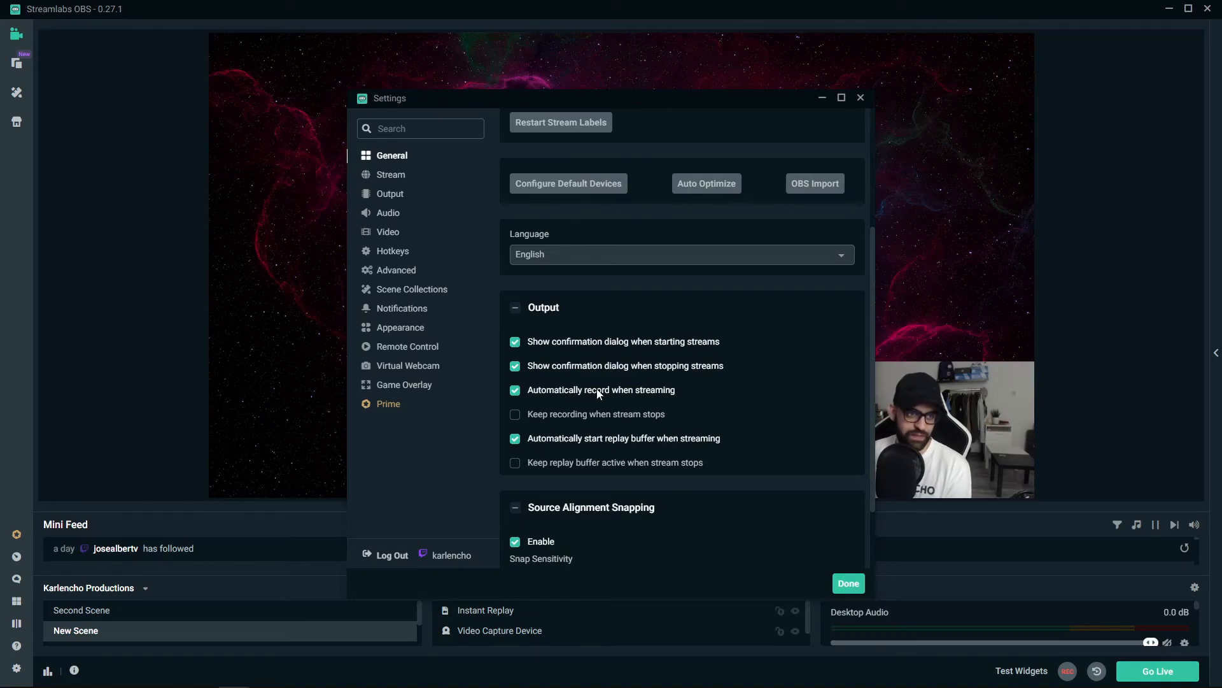
click(390, 193)
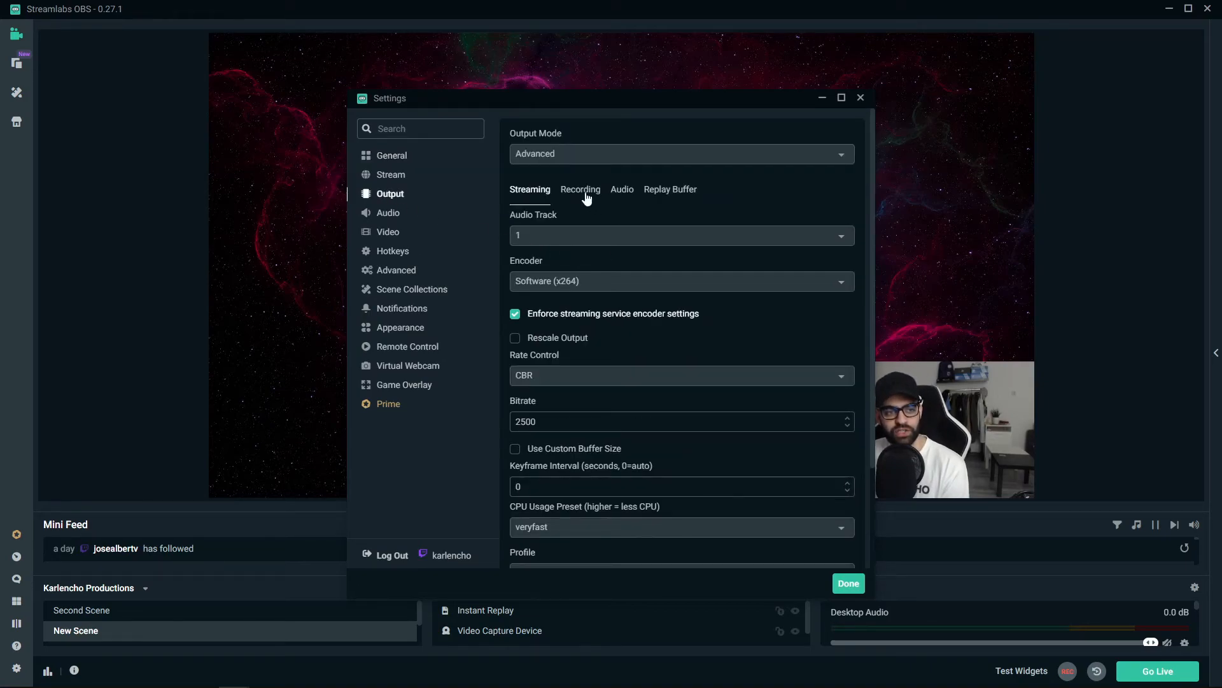
click(580, 189)
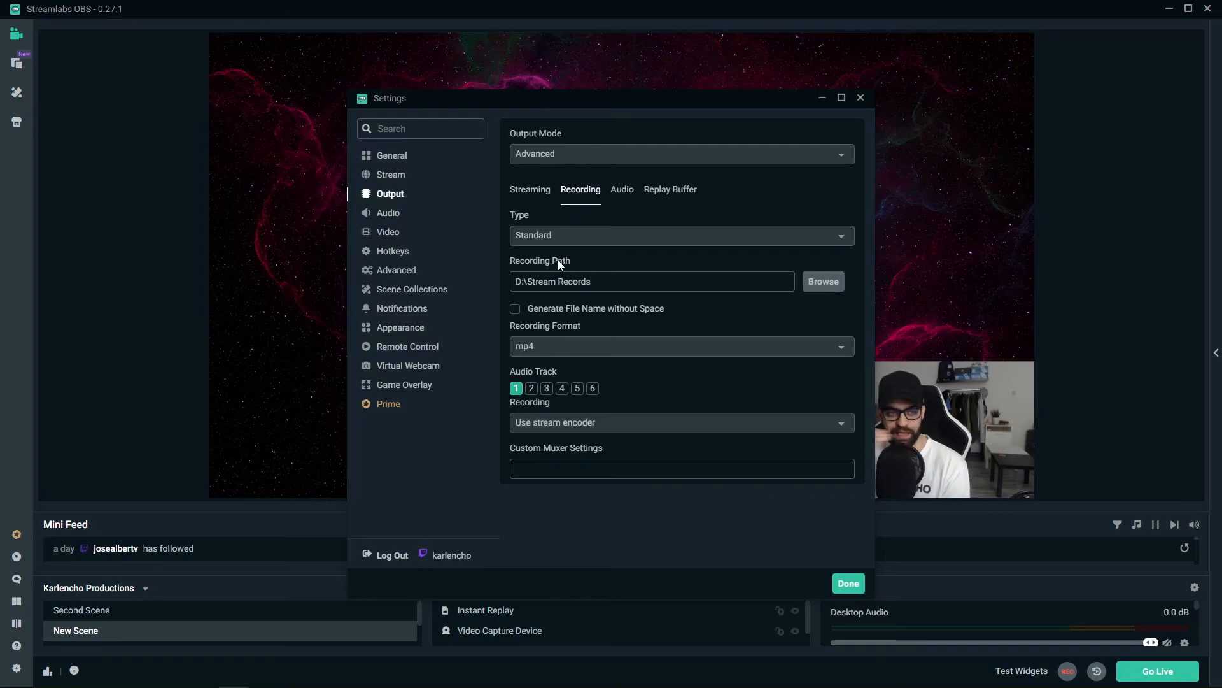
mouse_move(850, 583)
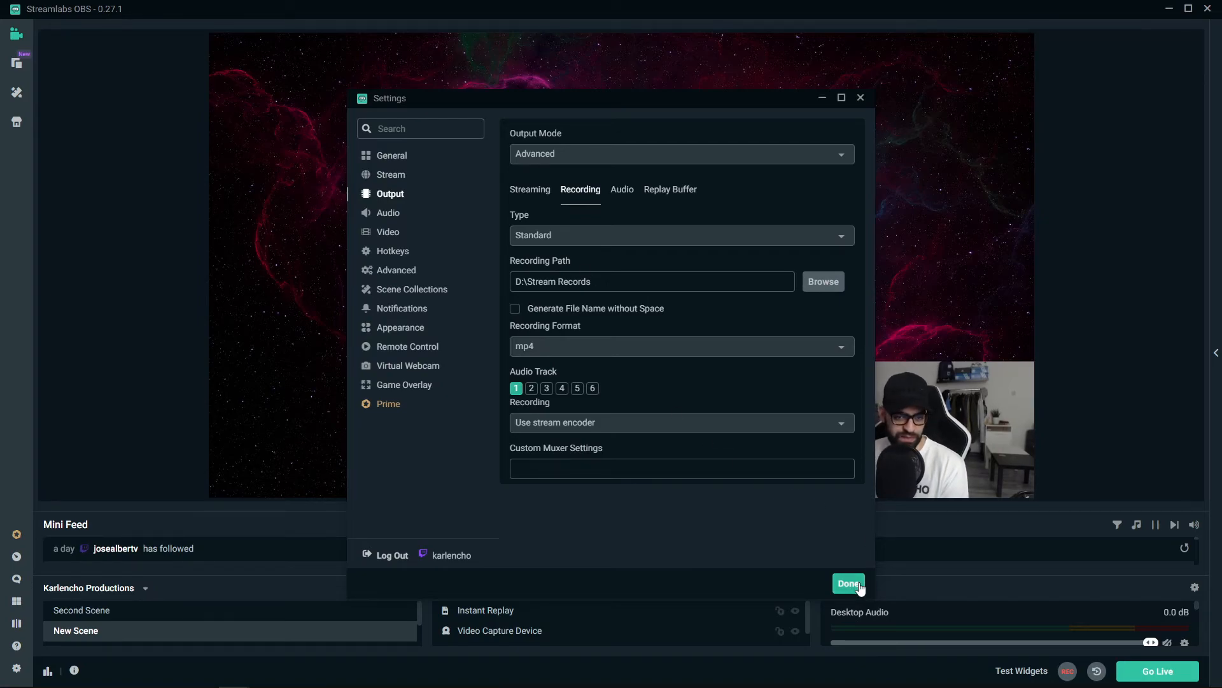
click(849, 583)
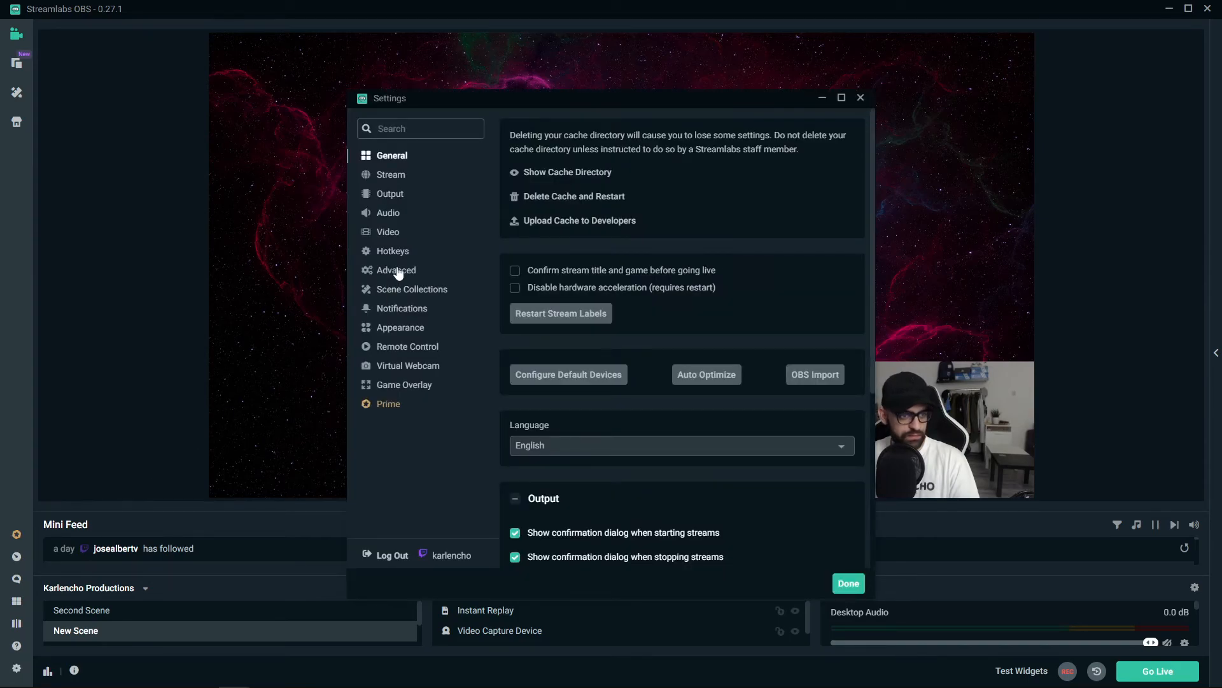
- Assign F8 as the Save Replay hotkey and close Settings
click(393, 251)
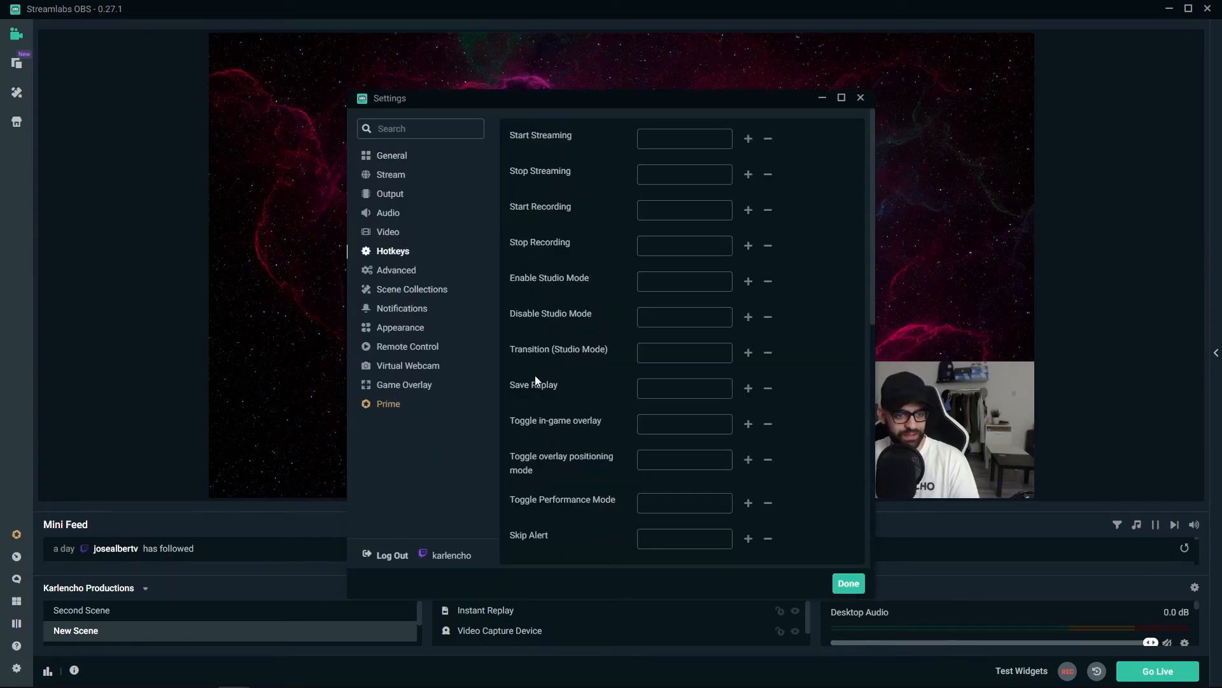
click(684, 388)
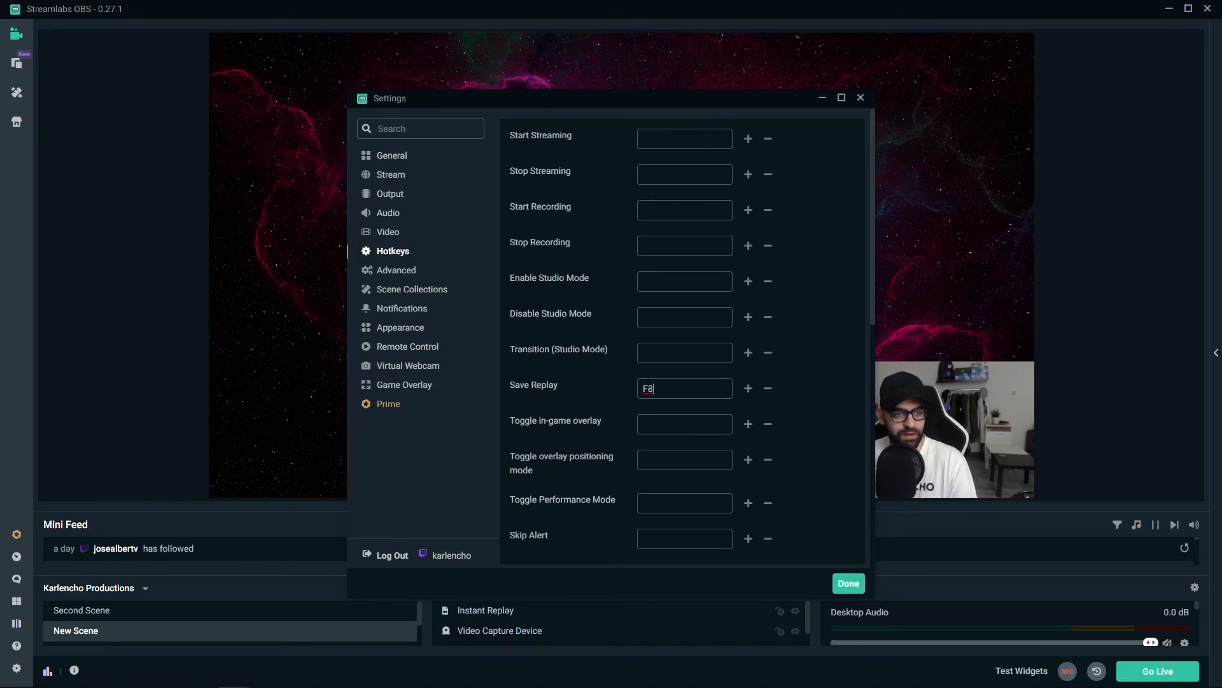
mouse_move(571, 387)
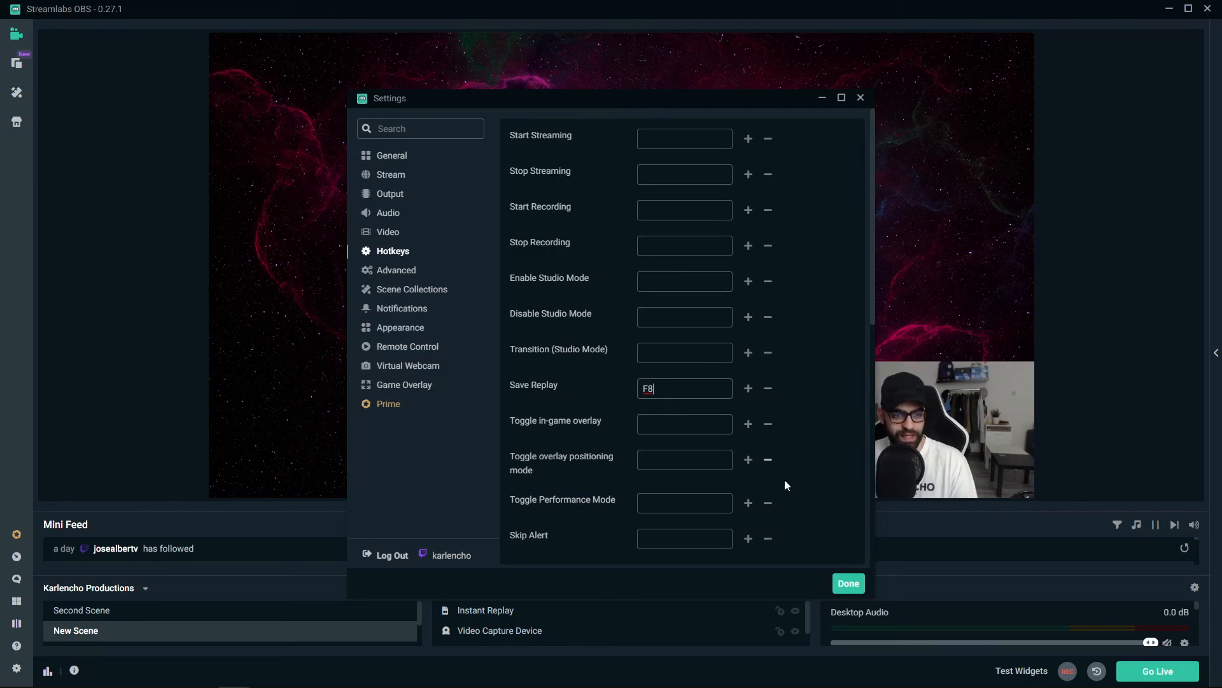
click(848, 583)
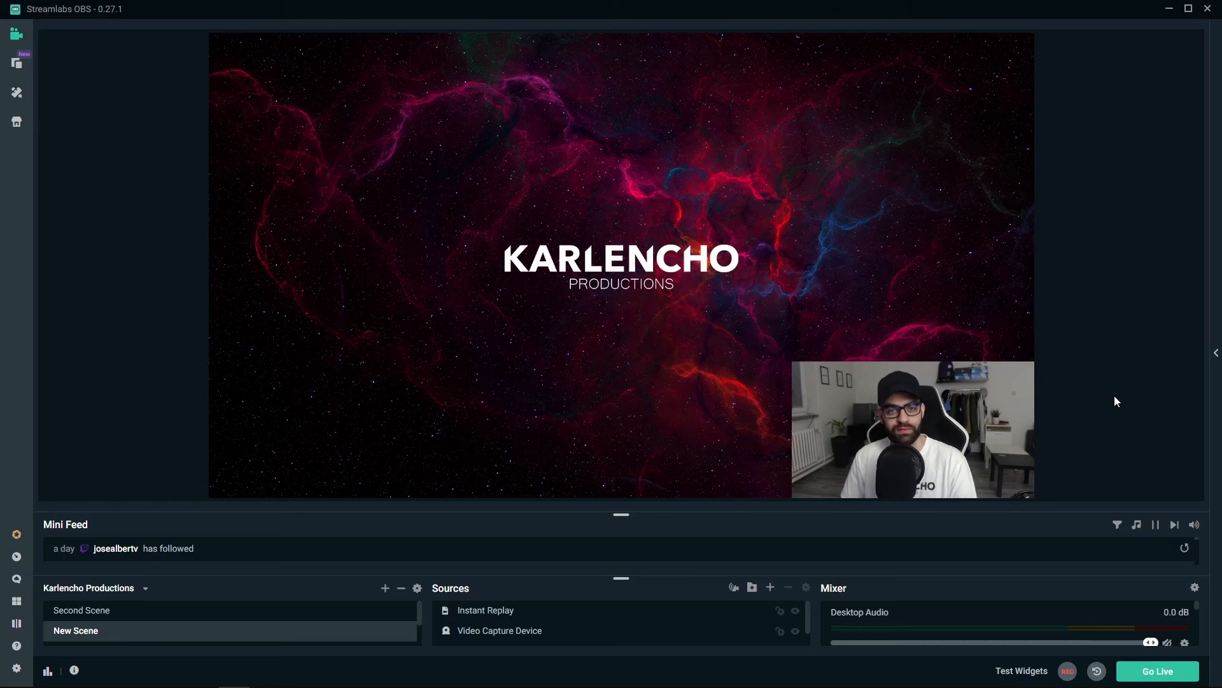